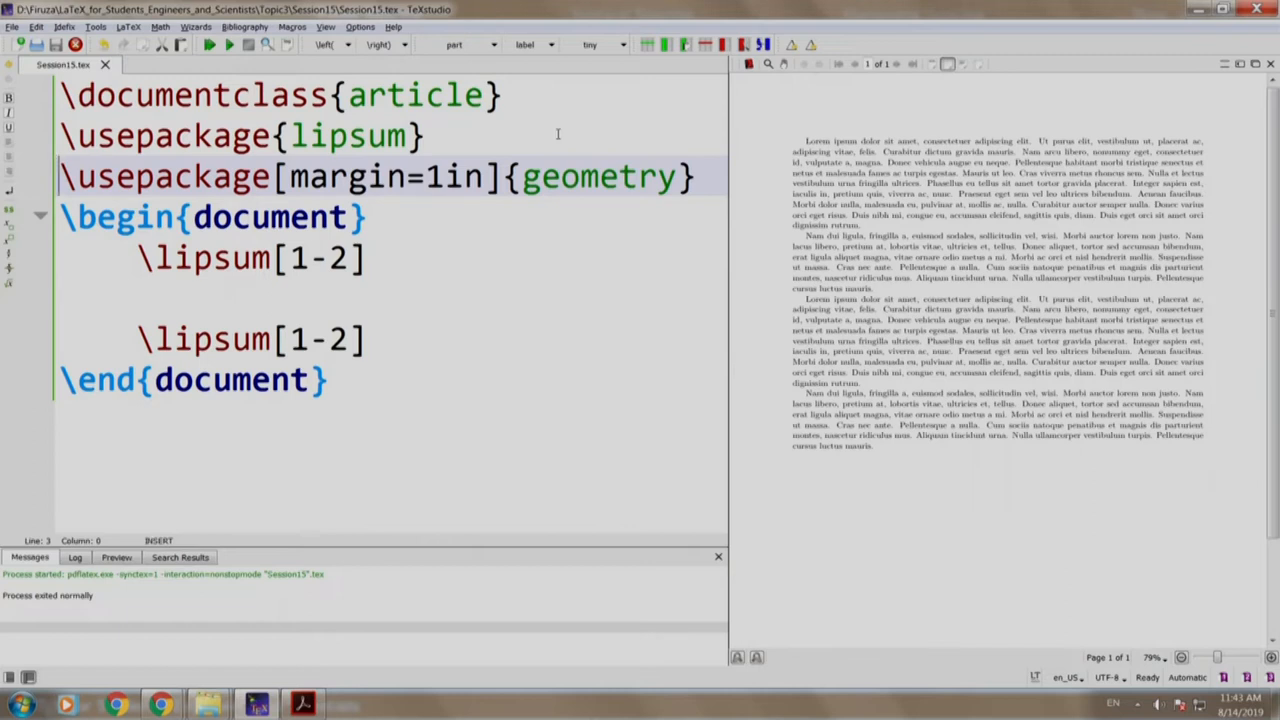
# - Add \usepackage{setspace} to the preamble and \doublespacing after \begin{document}, then rebuild the preview
pyautogui.click(210, 216)
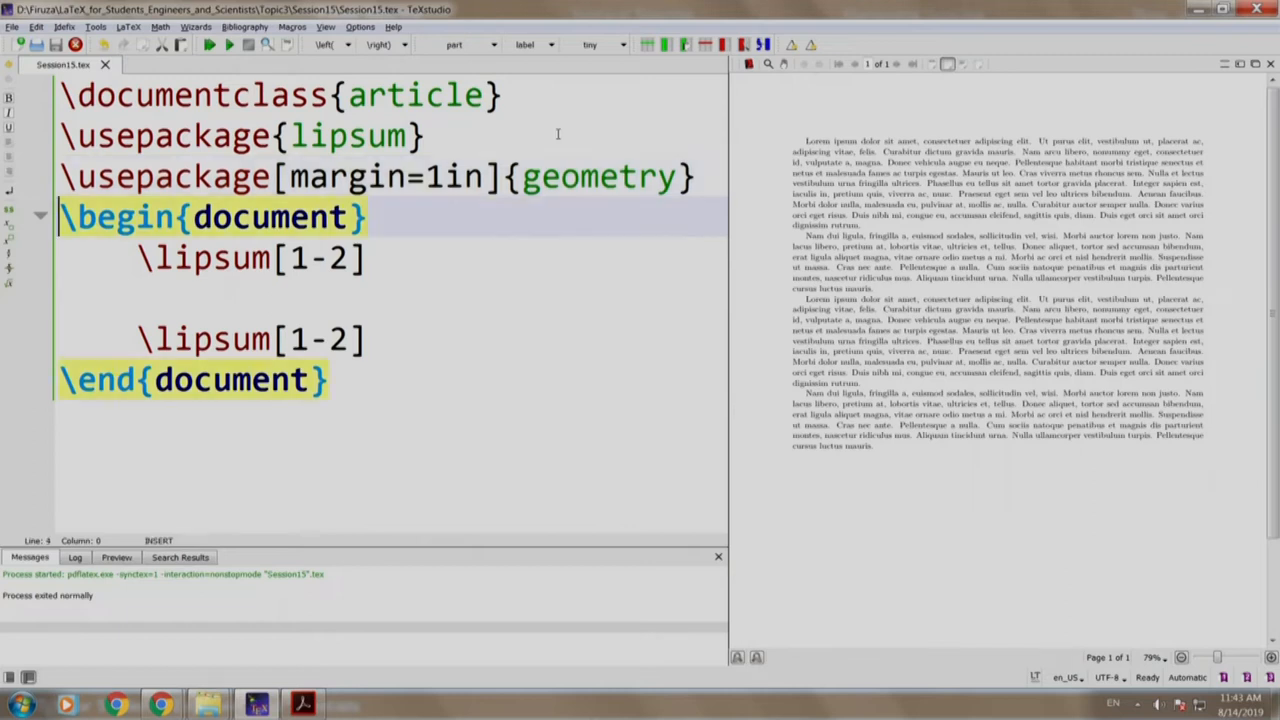
pyautogui.write('\\usepackage{setspace')
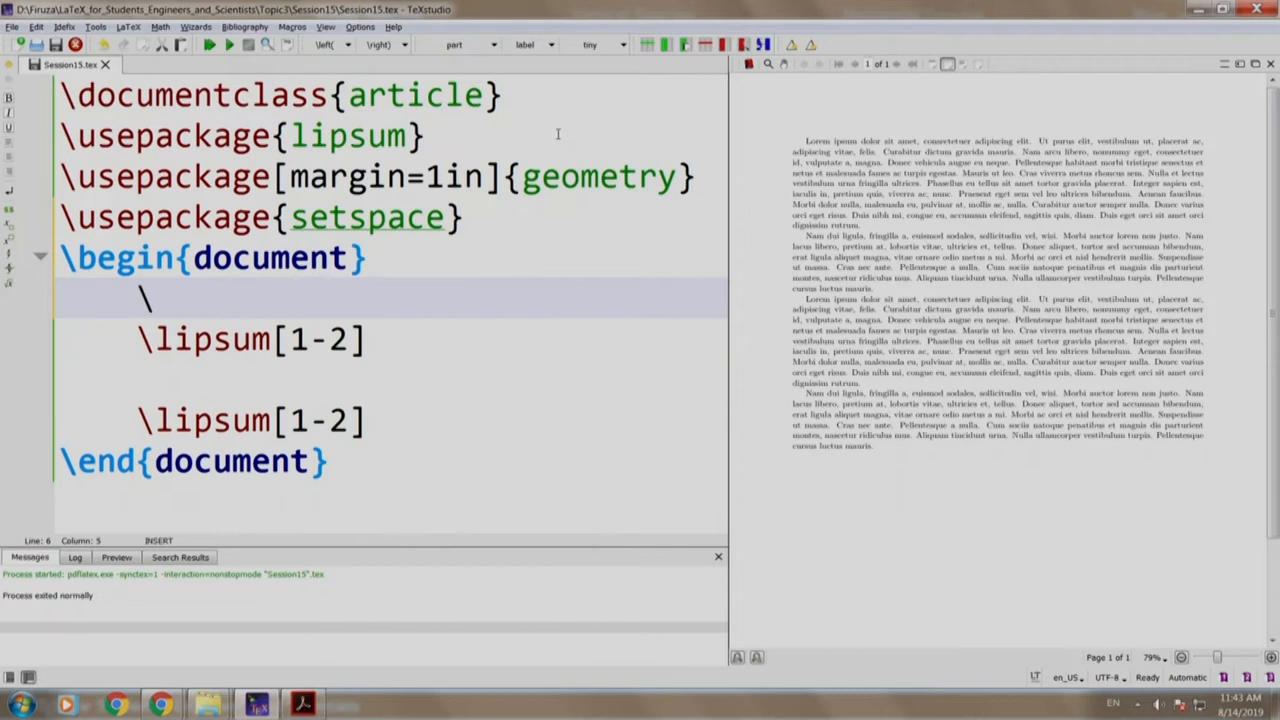
pyautogui.write('d')
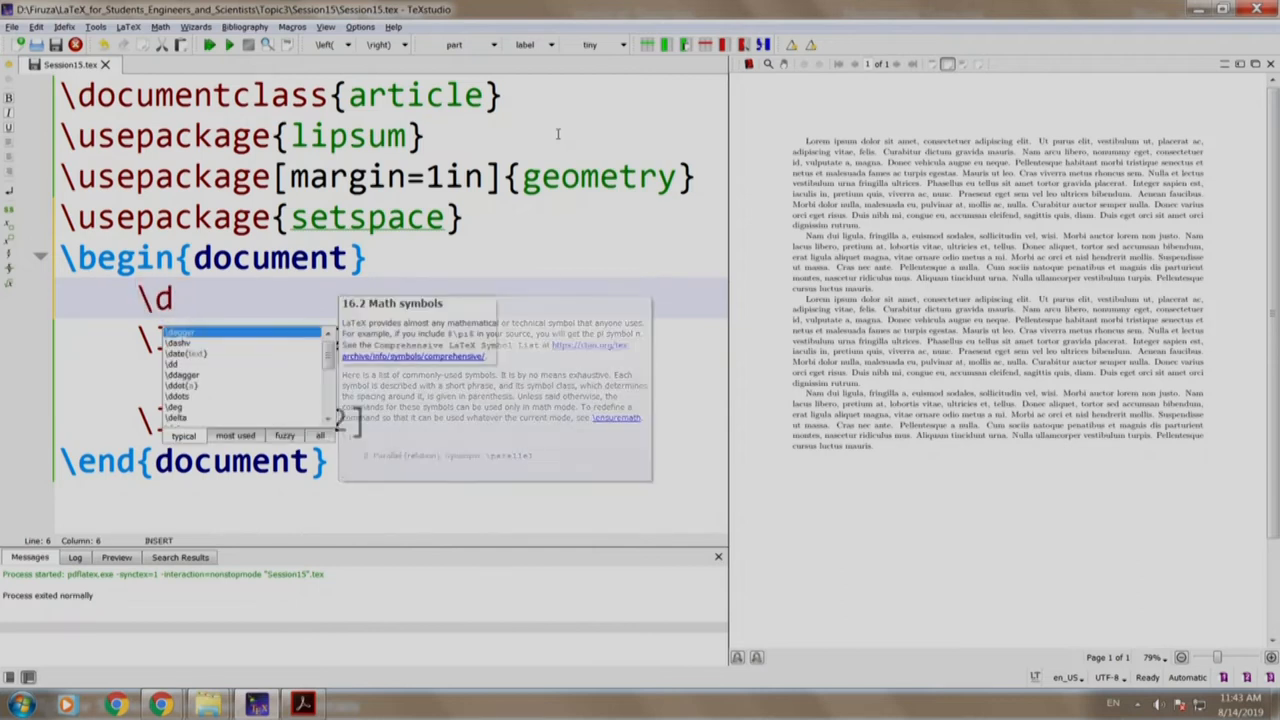
pyautogui.write('oublespacing')
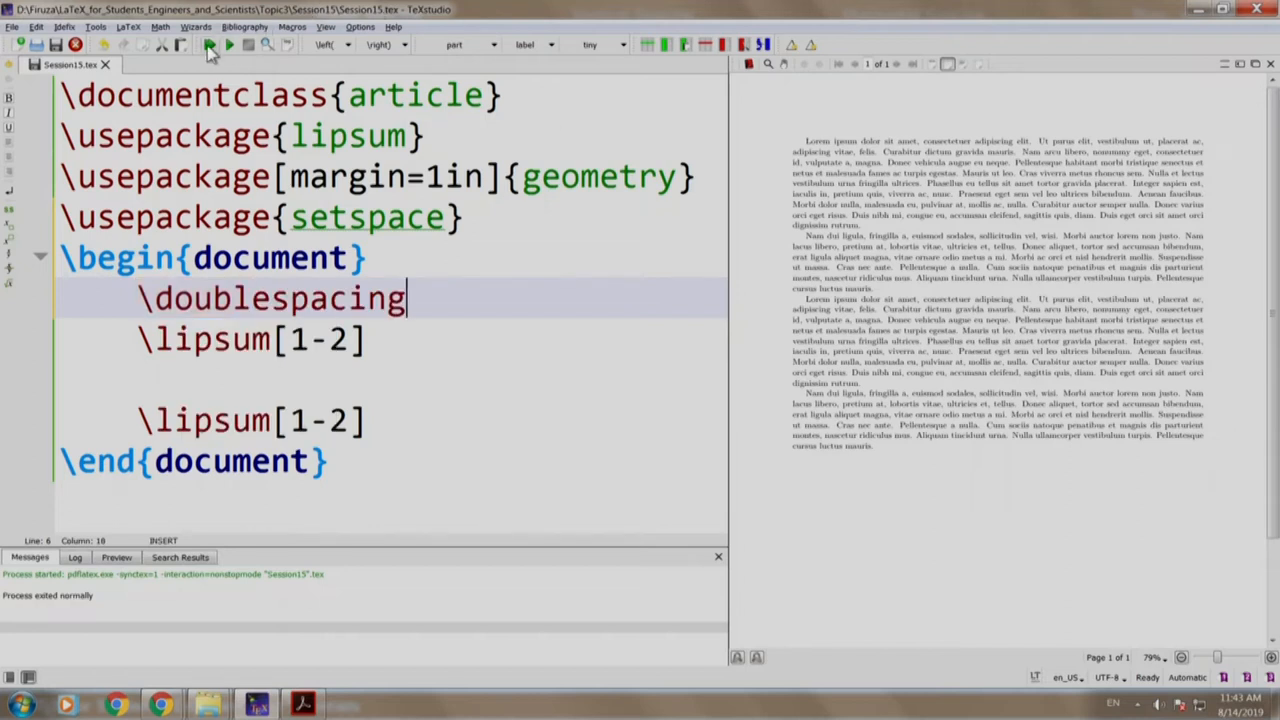
pyautogui.click(208, 44)
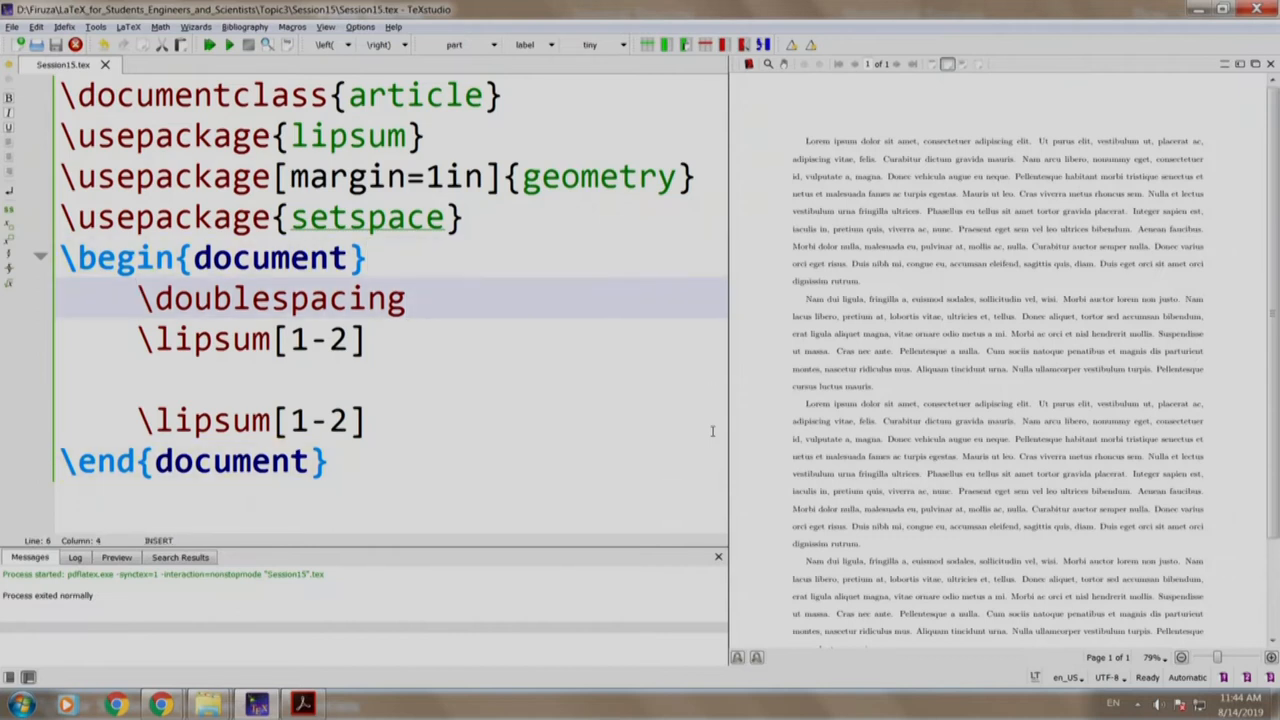
# - Comment out \doublespacing with % and recompile to restore single spacing
pyautogui.write('%')
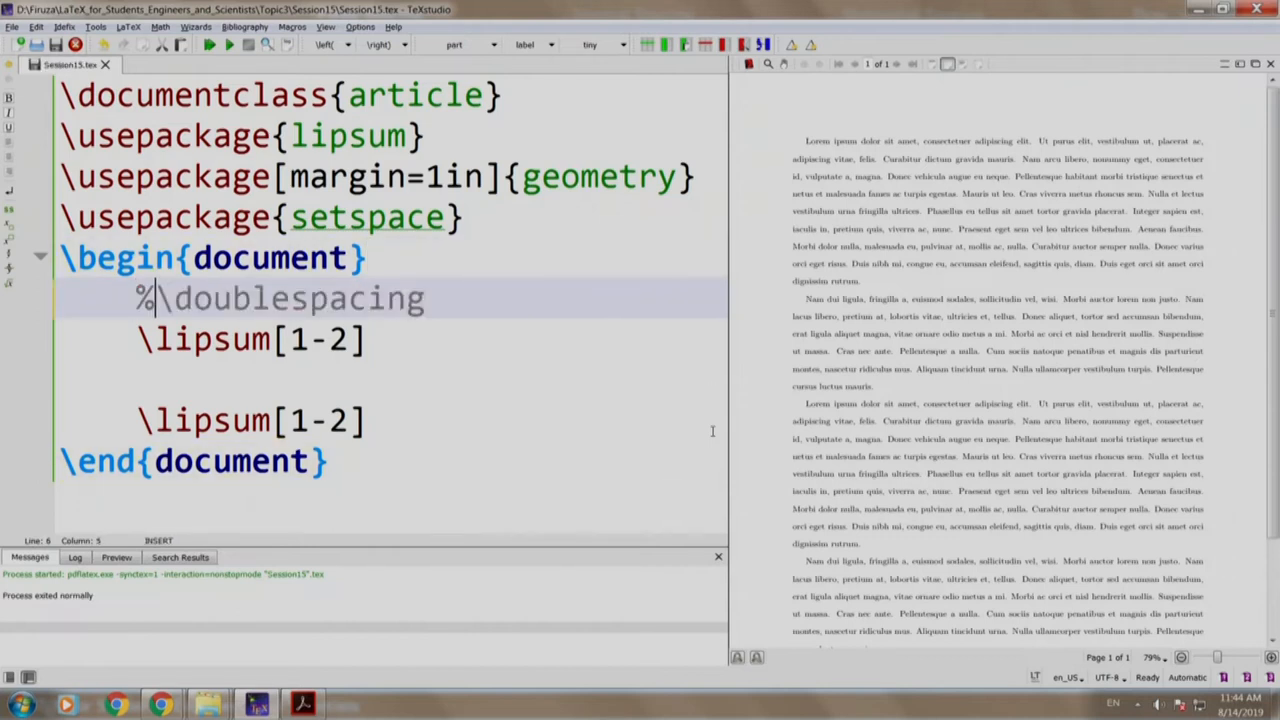
pyautogui.click(210, 44)
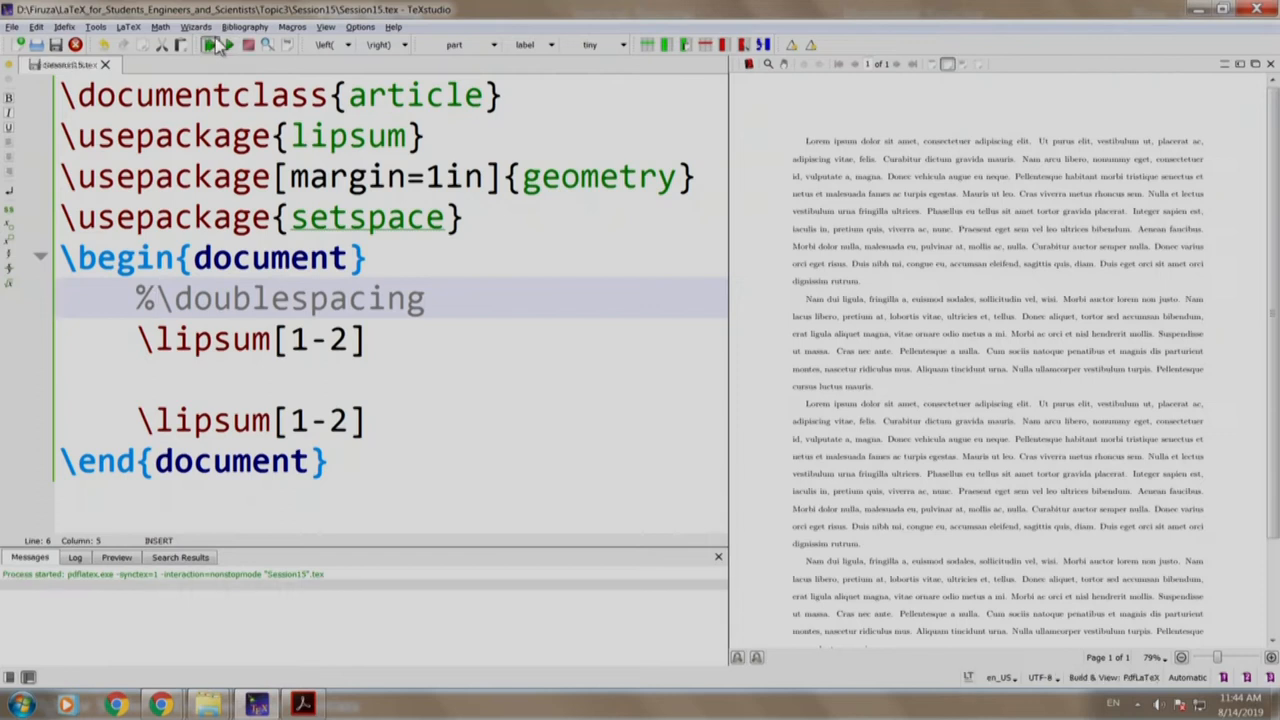
pyautogui.click(210, 44)
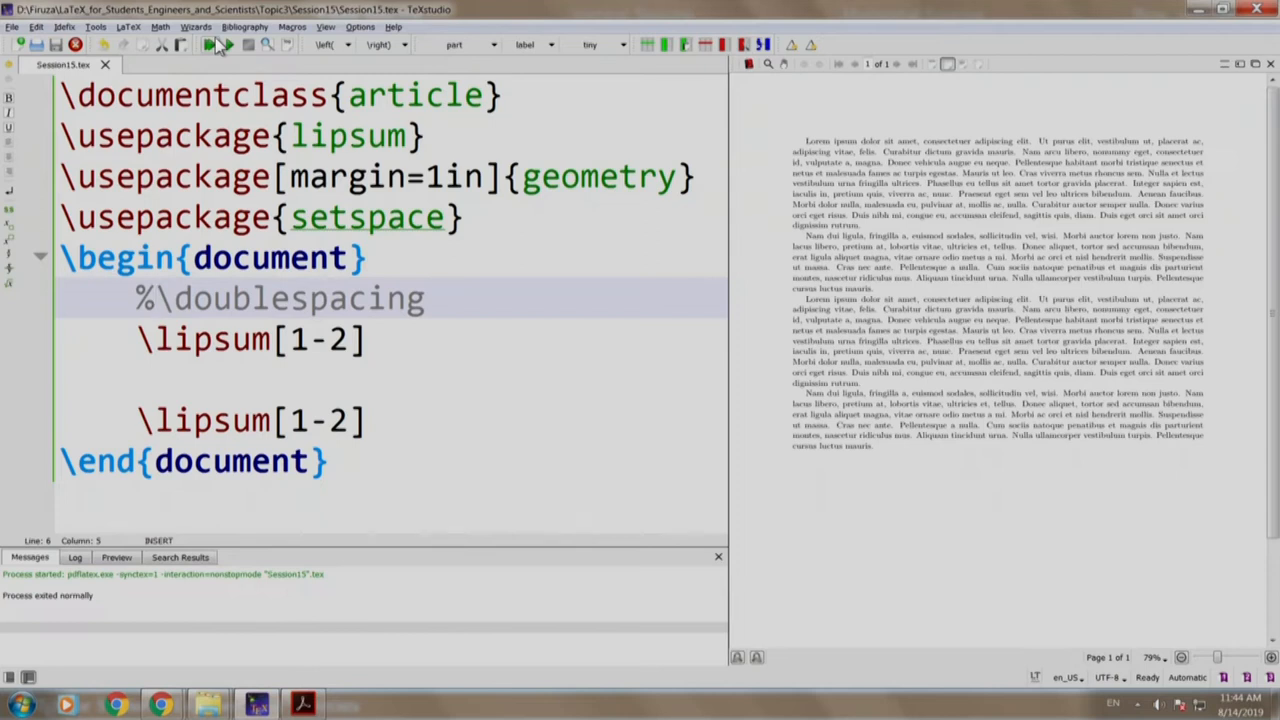
# - Wrap the first \lipsum[1-2] in a doublespace environment and rebuild the preview
pyautogui.click(424, 298)
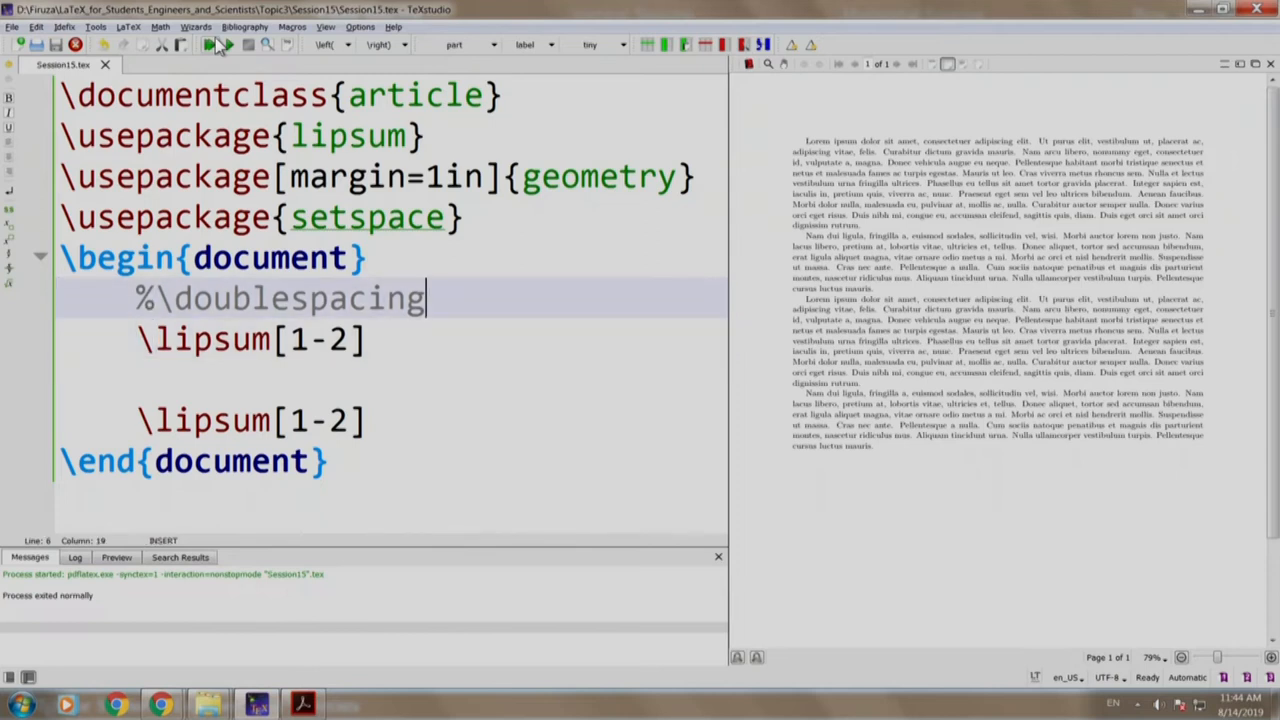
pyautogui.write('\\begin{doublespace')
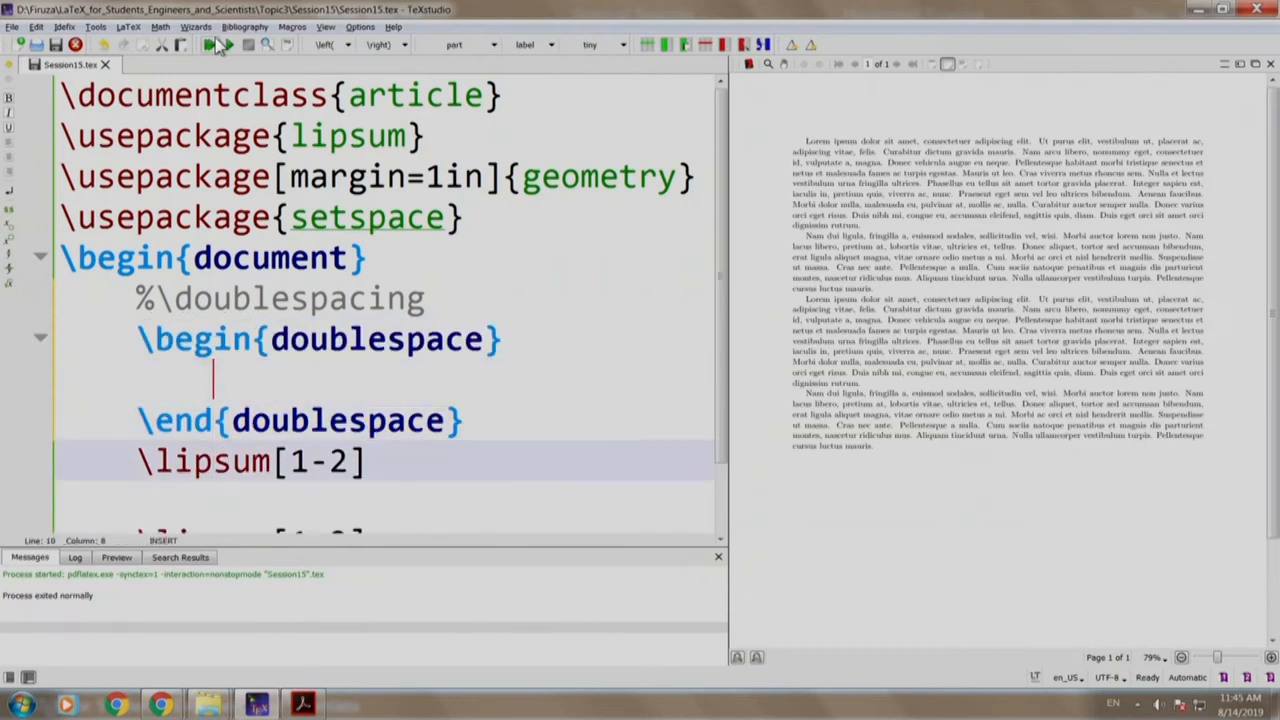
pyautogui.doubleClick(250, 460)
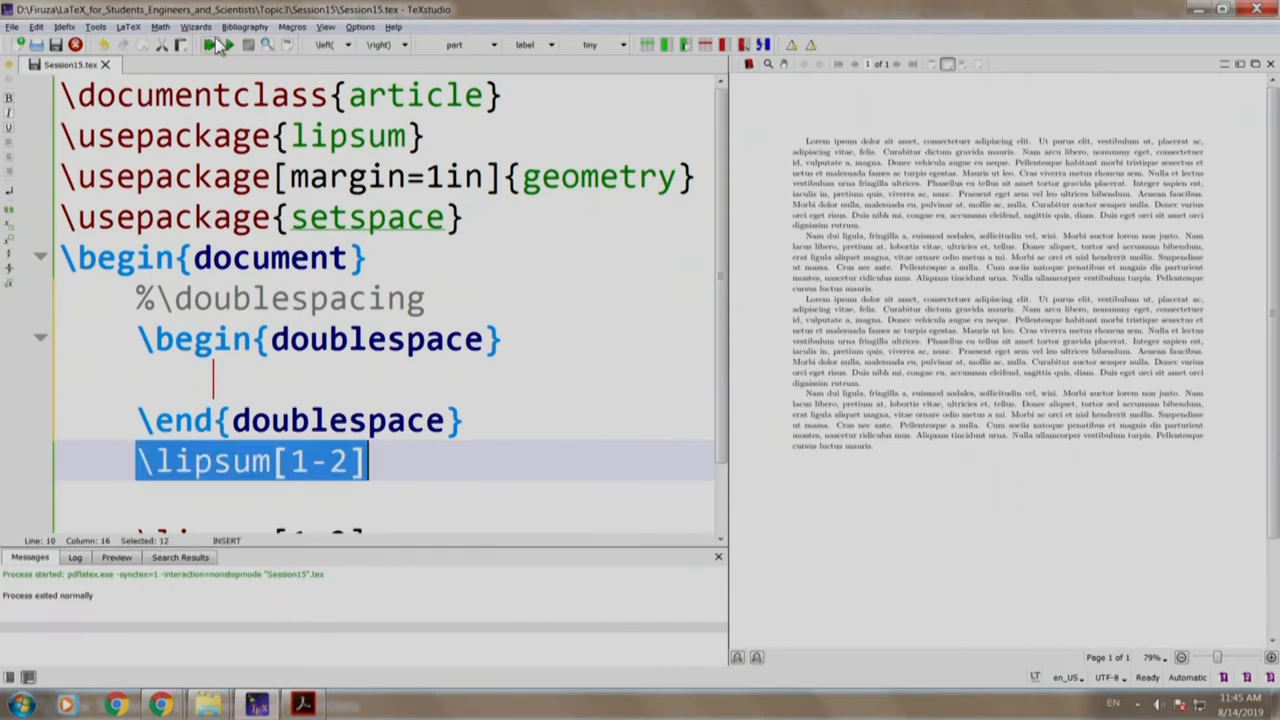
pyautogui.write('0')
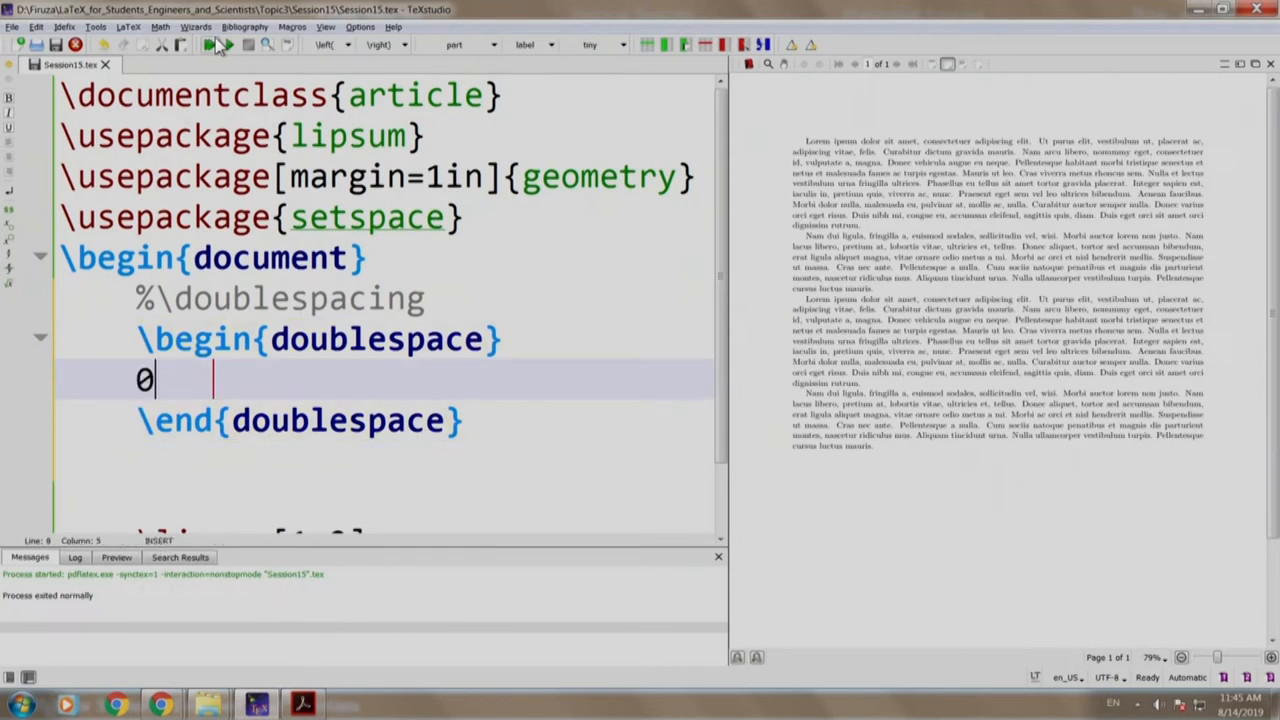
pyautogui.press('Backspace')
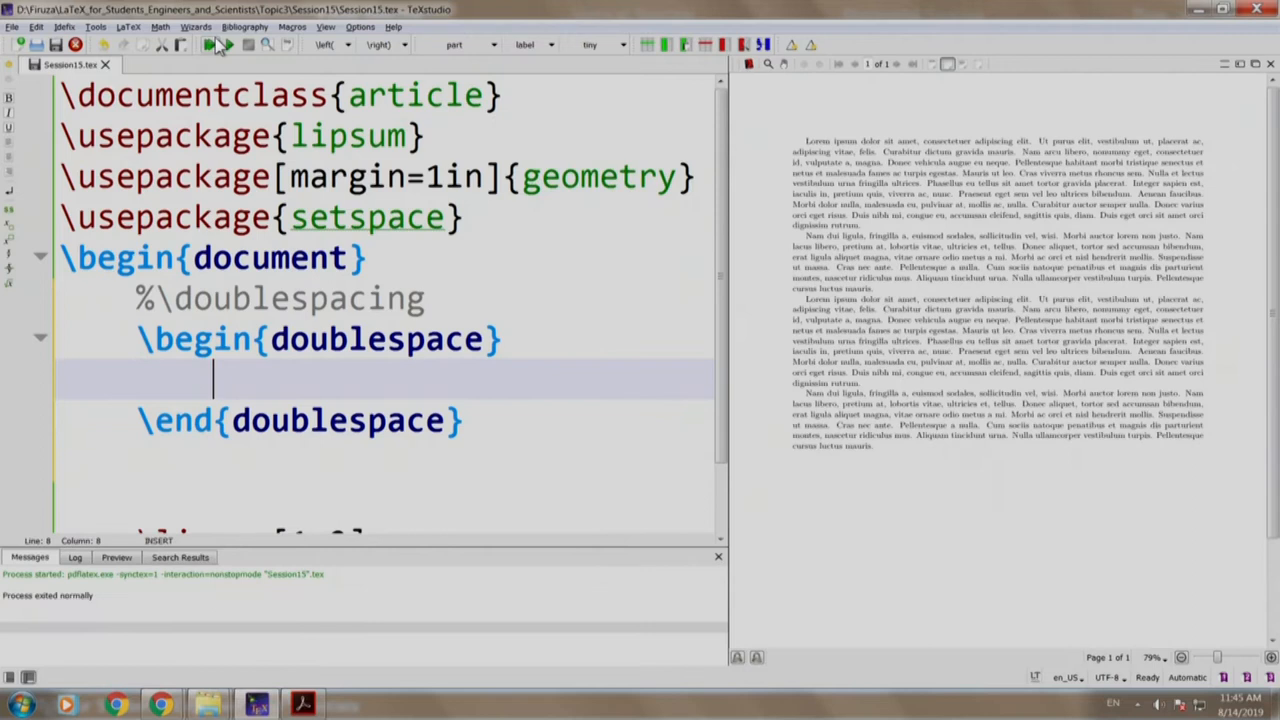
pyautogui.write('\\lipsum[1-2]')
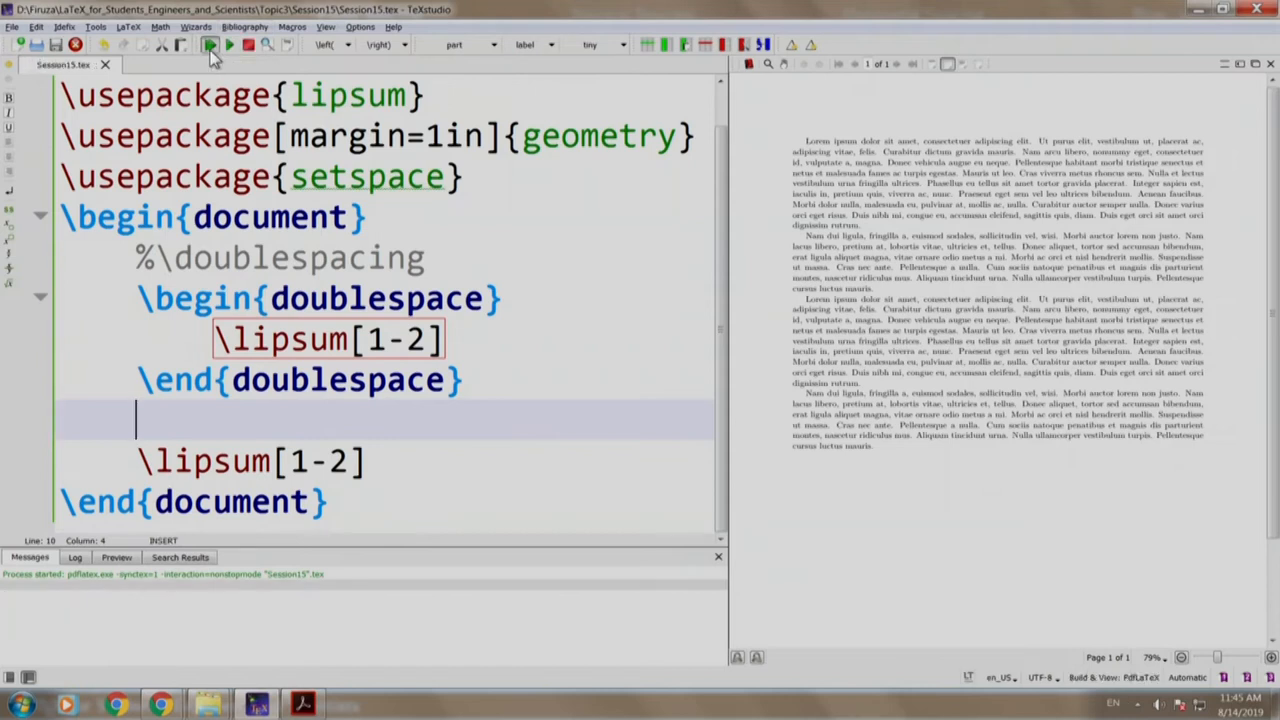
pyautogui.click(210, 44)
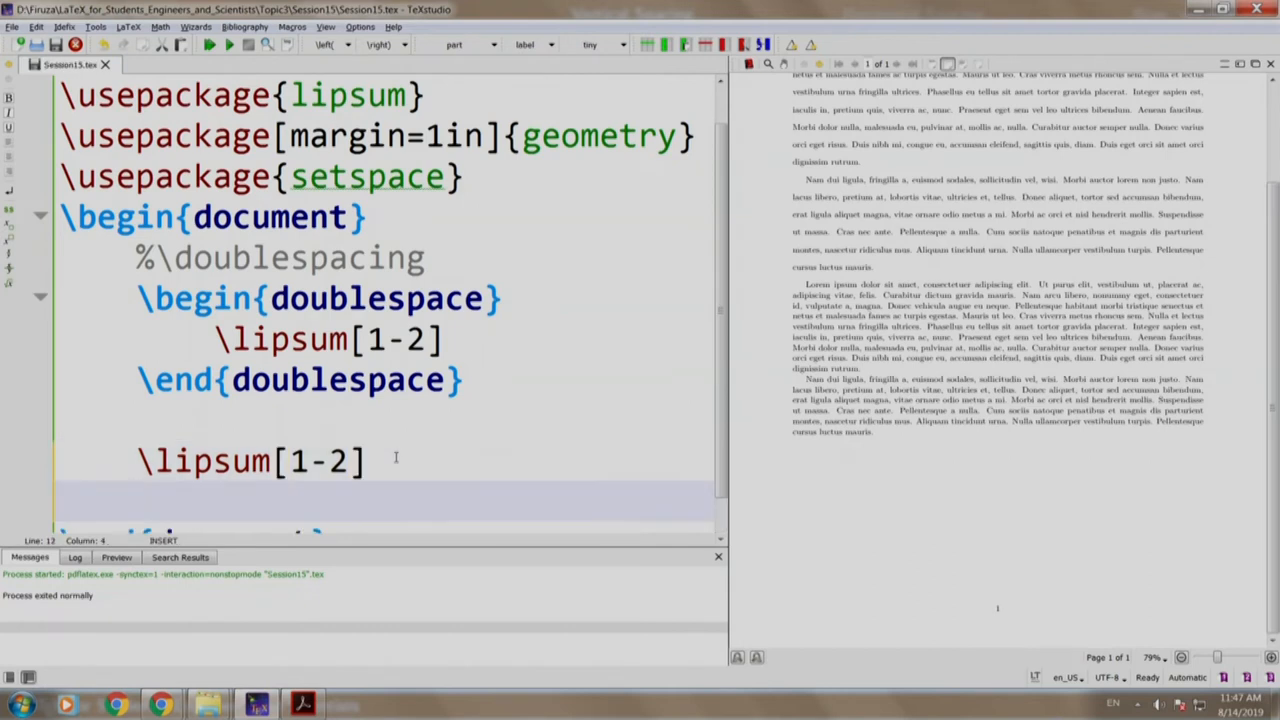
# - Add \pagebreak and five blank-line-separated \lipsum[2-2] paragraphs, then rebuild the two-page preview
pyautogui.write('\\pagebreak')
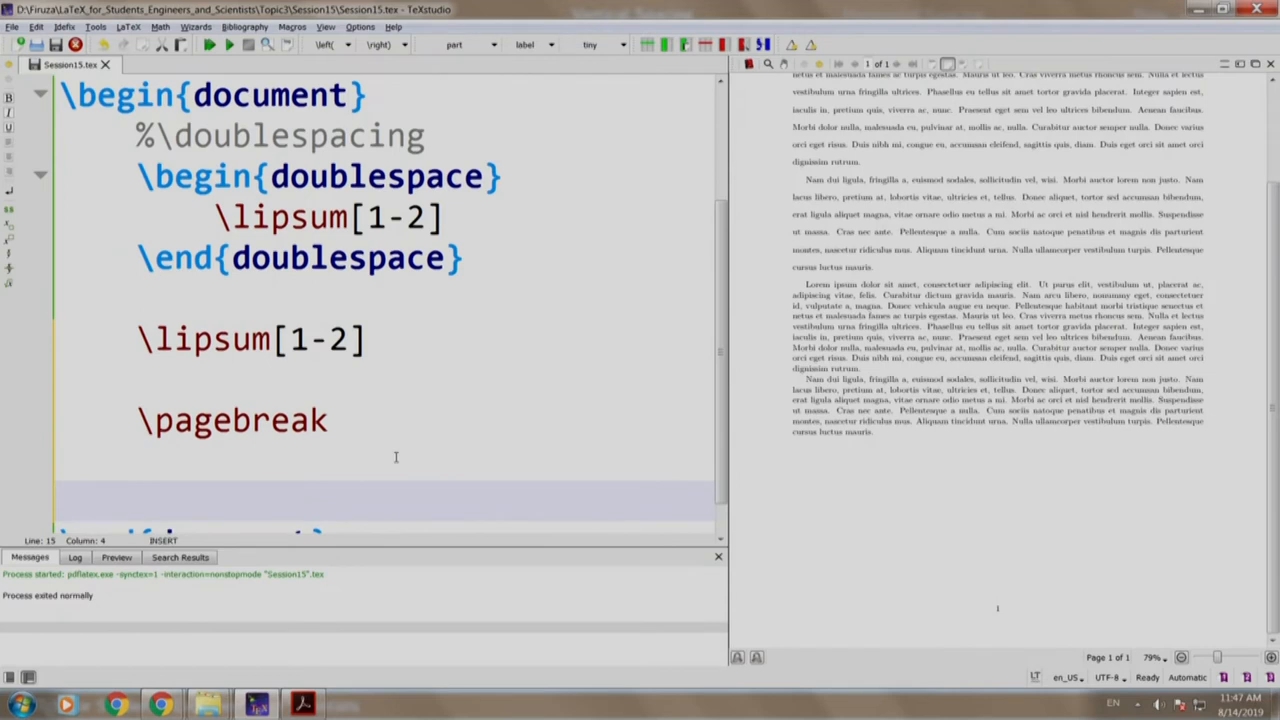
pyautogui.write('\\lipsum[2-2')
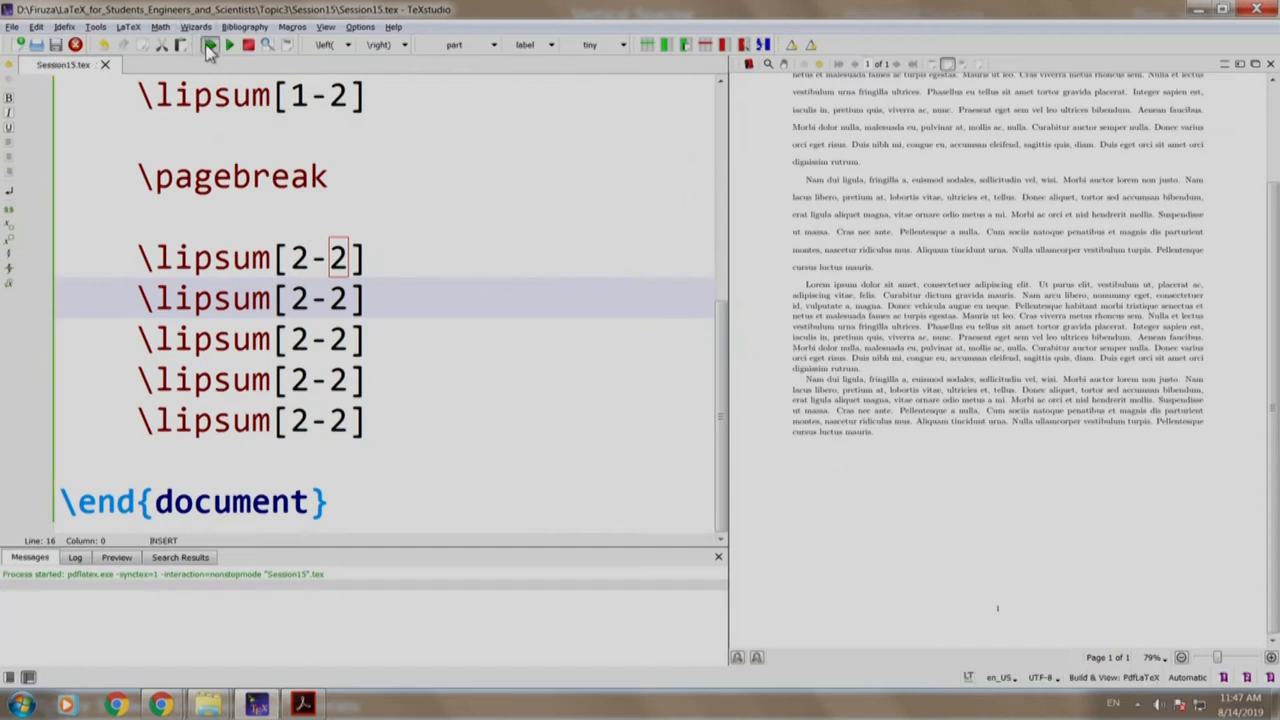
pyautogui.click(210, 44)
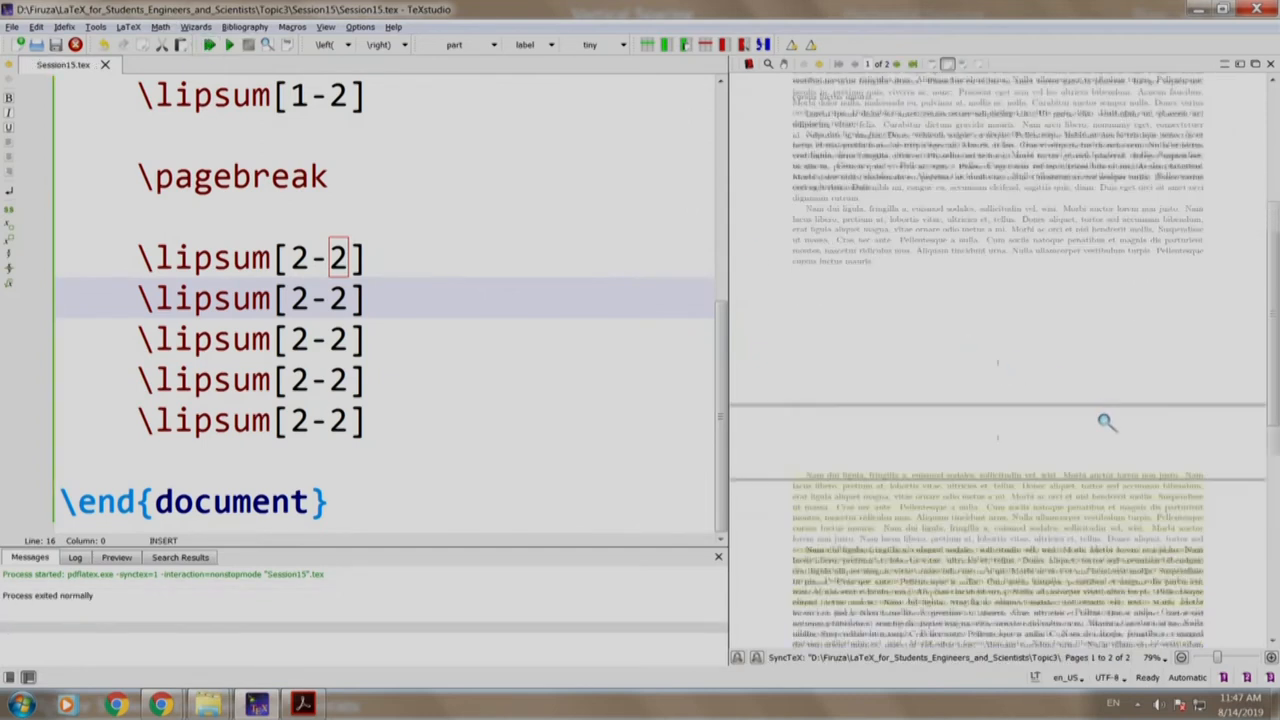
pyautogui.scroll(-3)
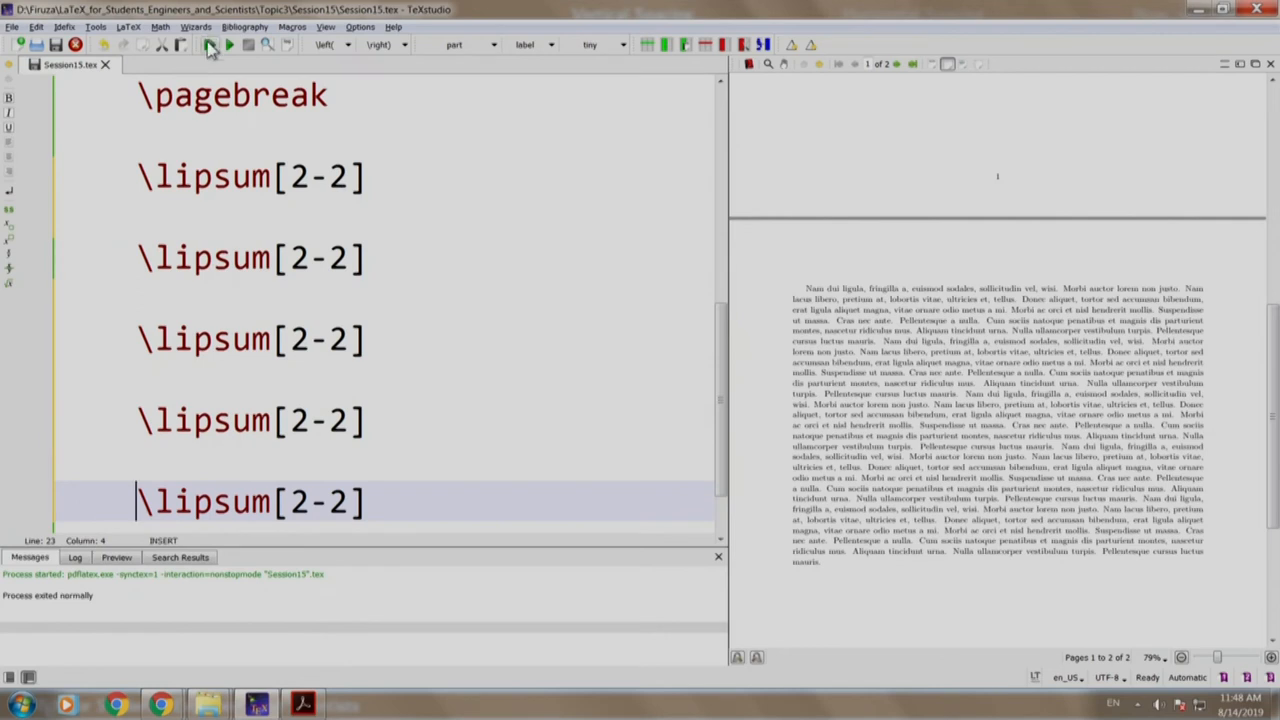
pyautogui.click(210, 44)
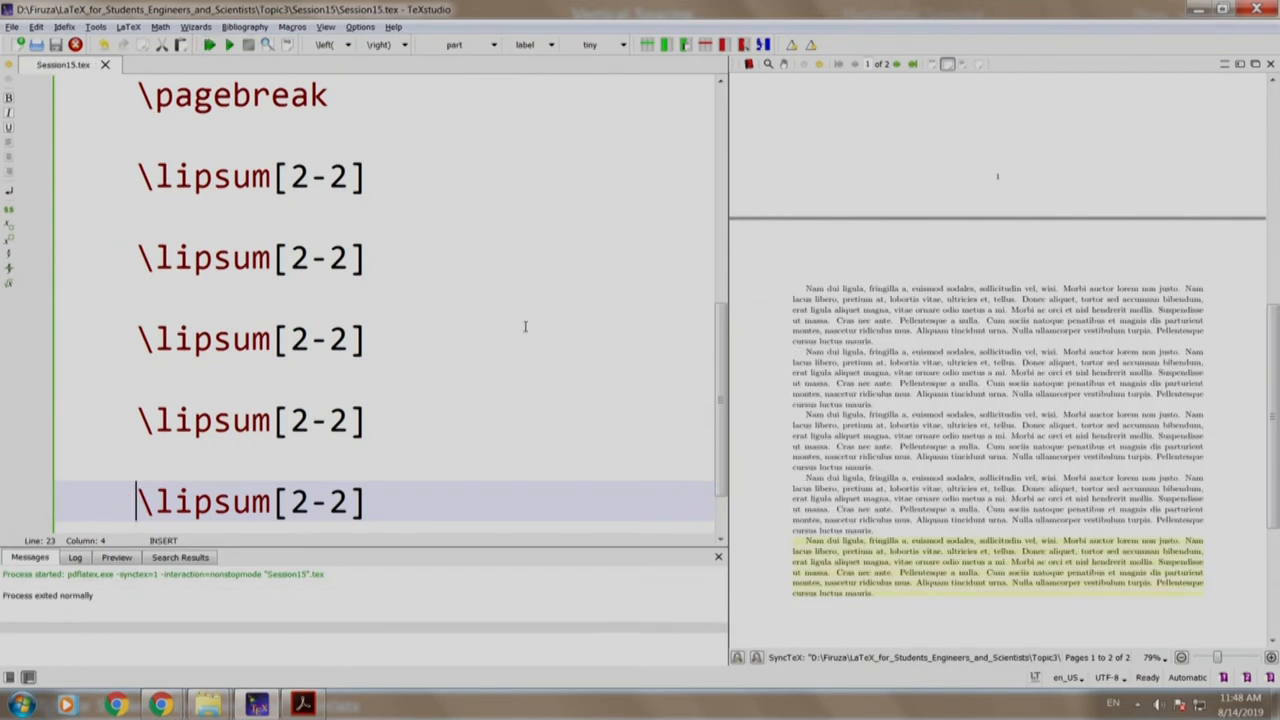
pyautogui.click(392, 176)
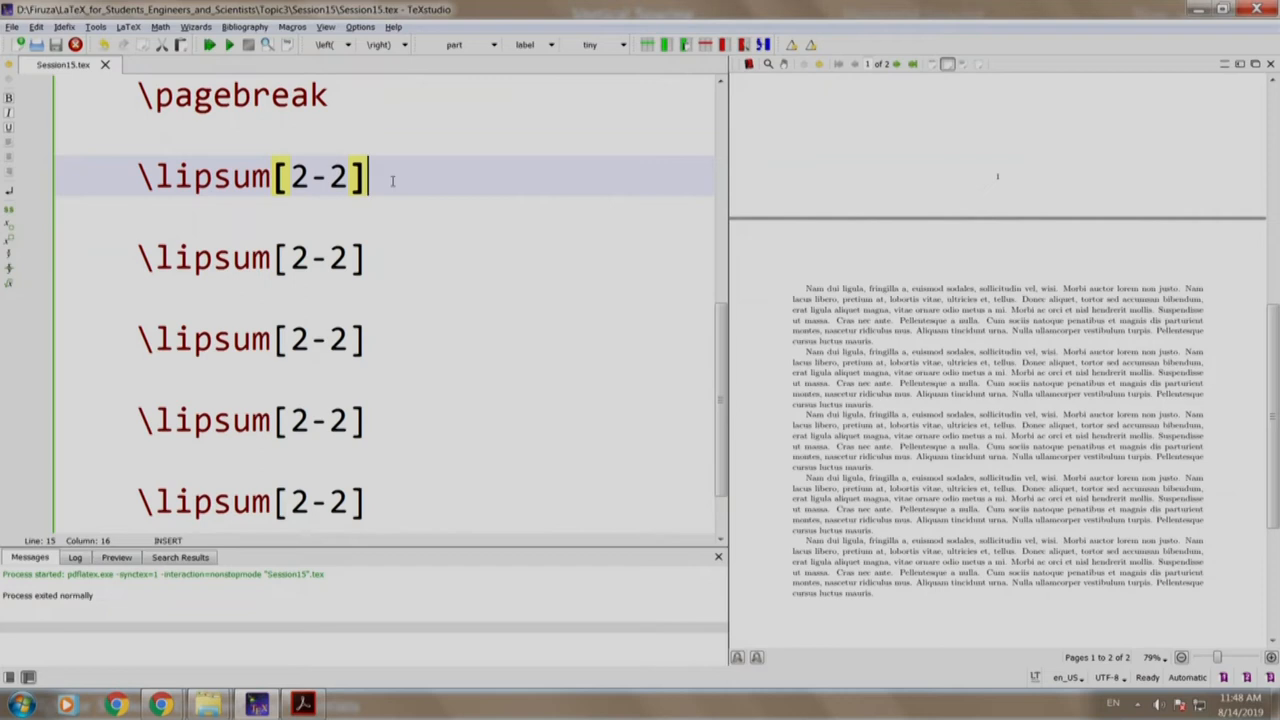
# - Insert \smallskip, \medskip and \bigskip between successive \lipsum[2-2] paragraphs
pyautogui.press('Return')
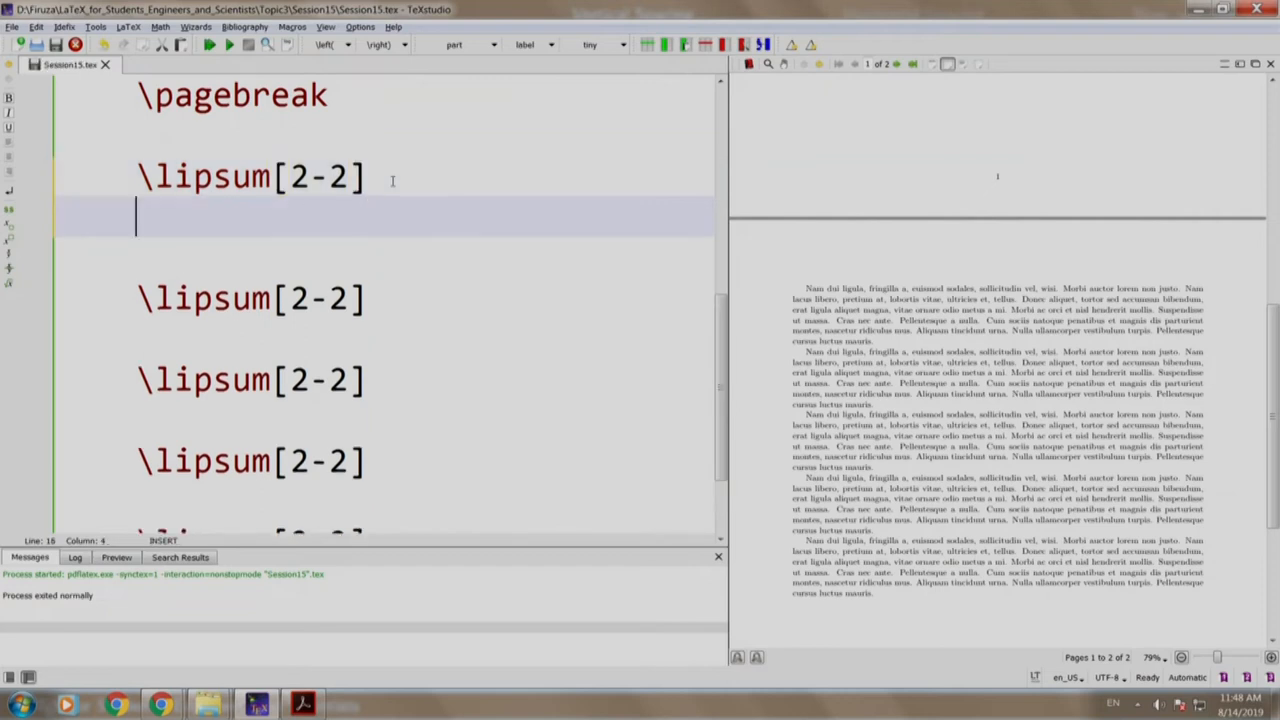
pyautogui.write('\\smal')
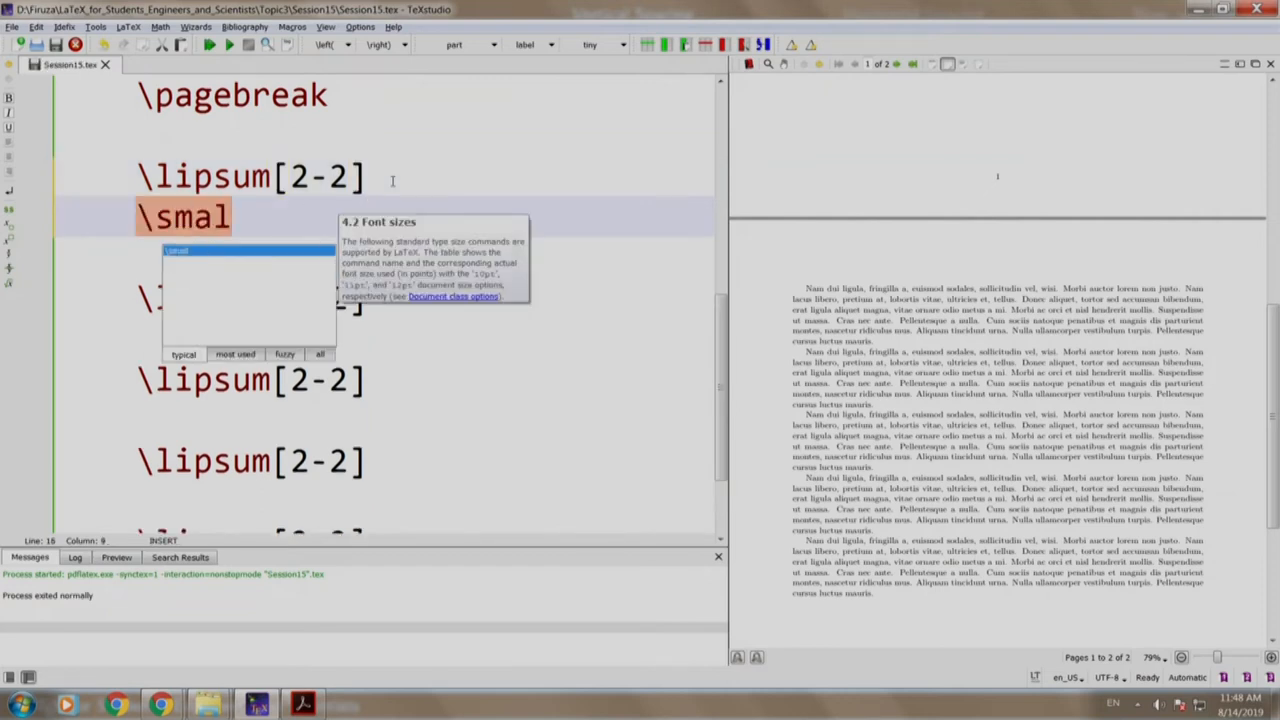
pyautogui.write('lski')
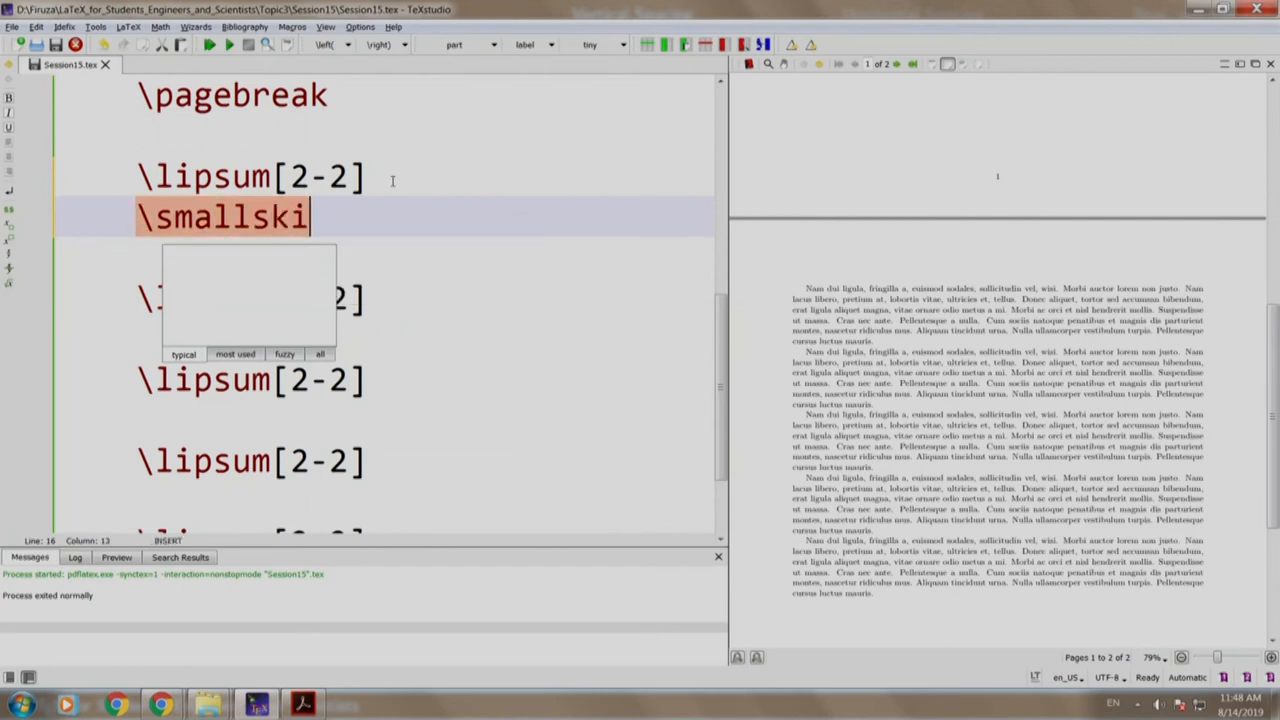
pyautogui.write('p')
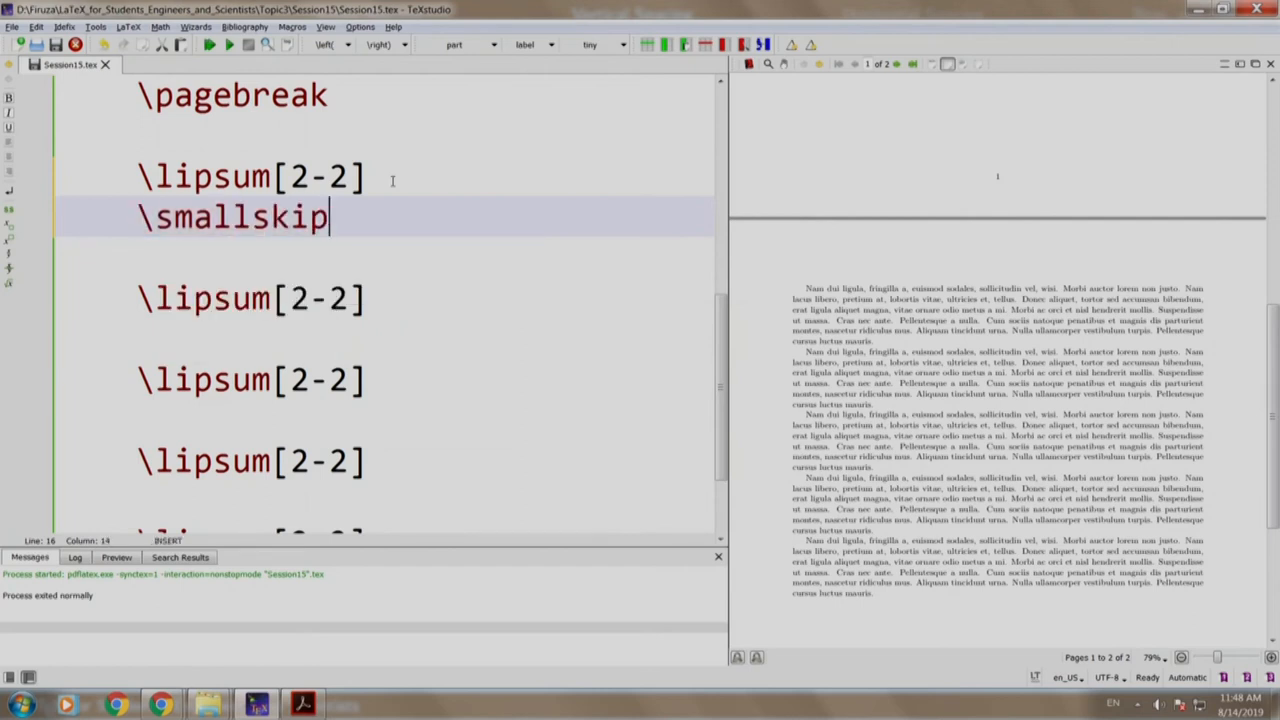
pyautogui.click(136, 340)
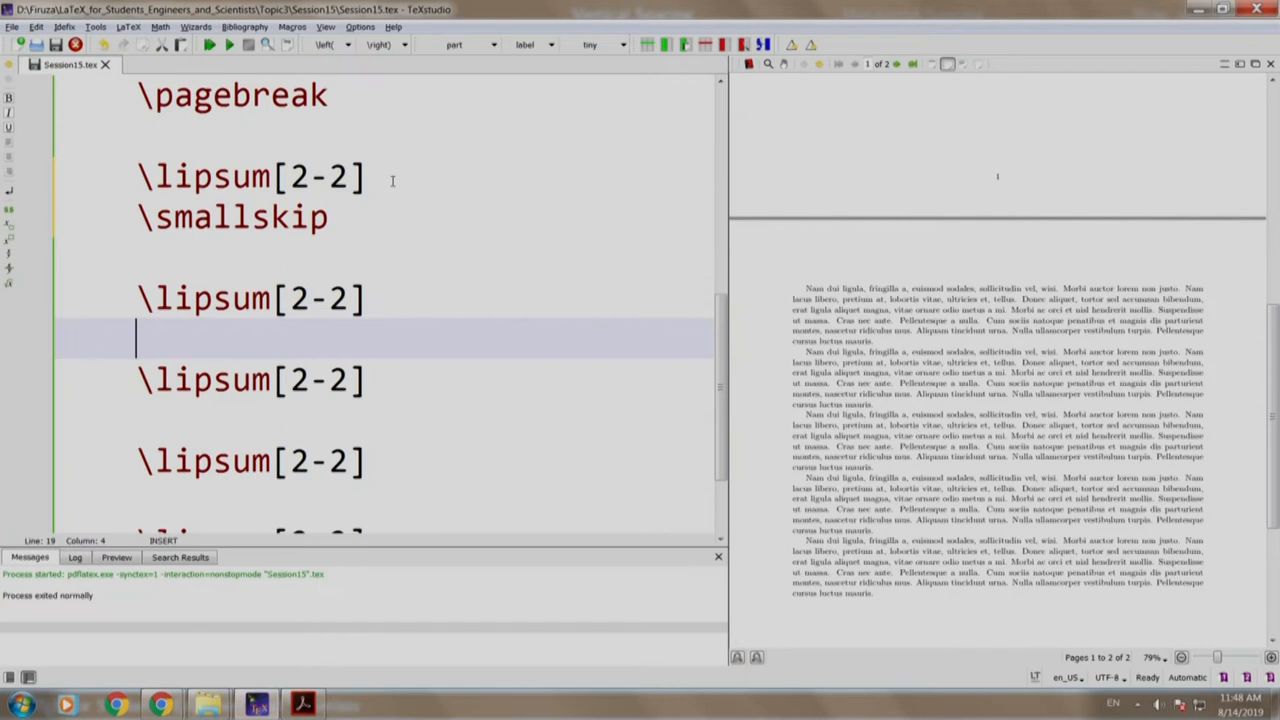
pyautogui.write('\\')
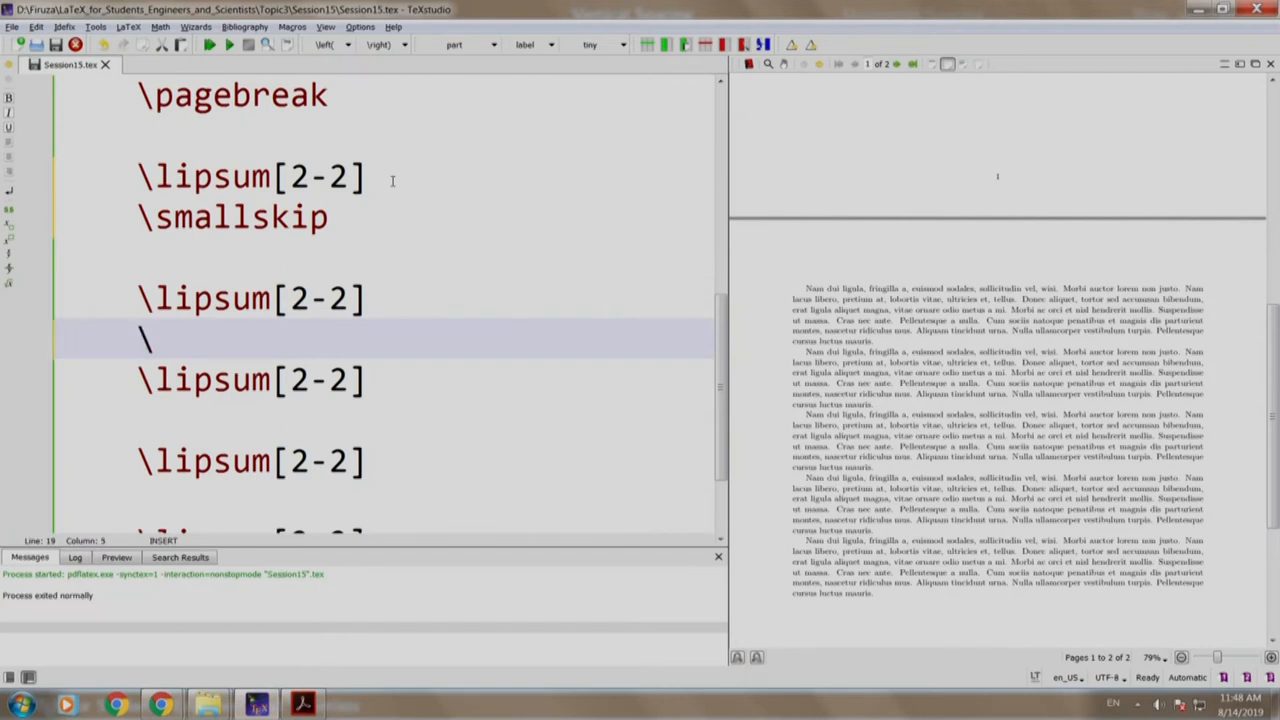
pyautogui.write('medskip')
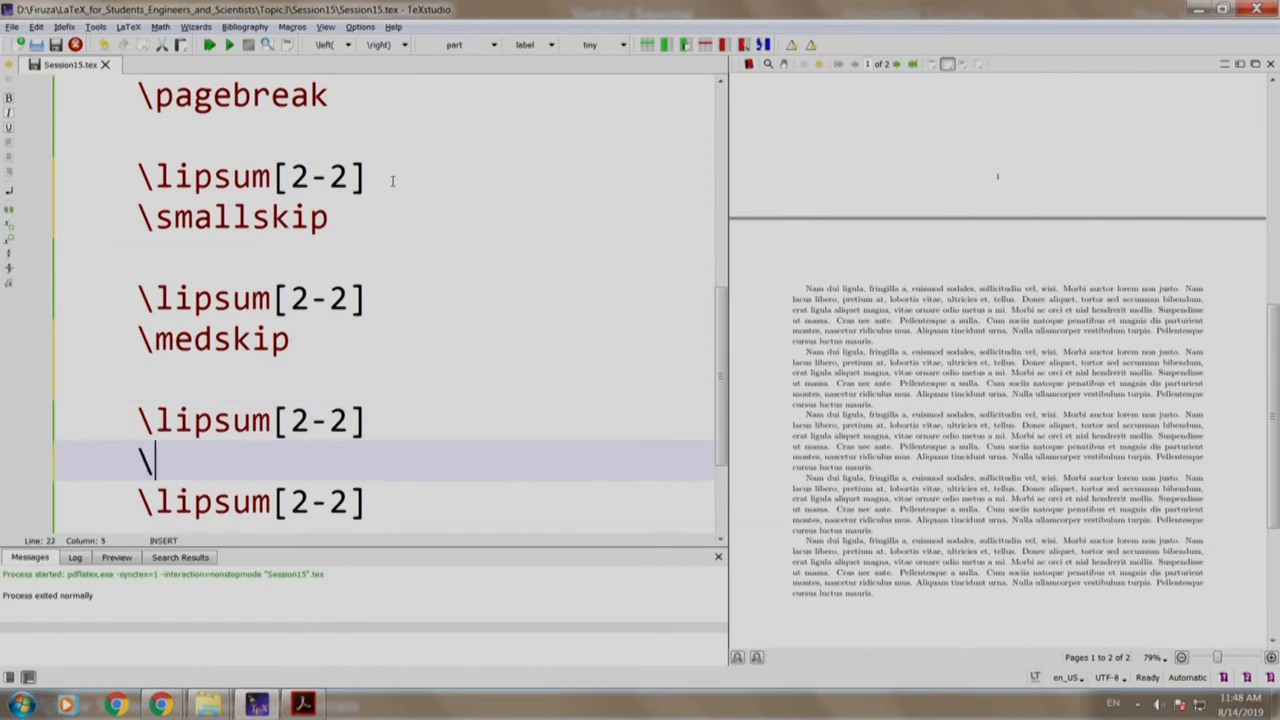
pyautogui.write('bigskip')
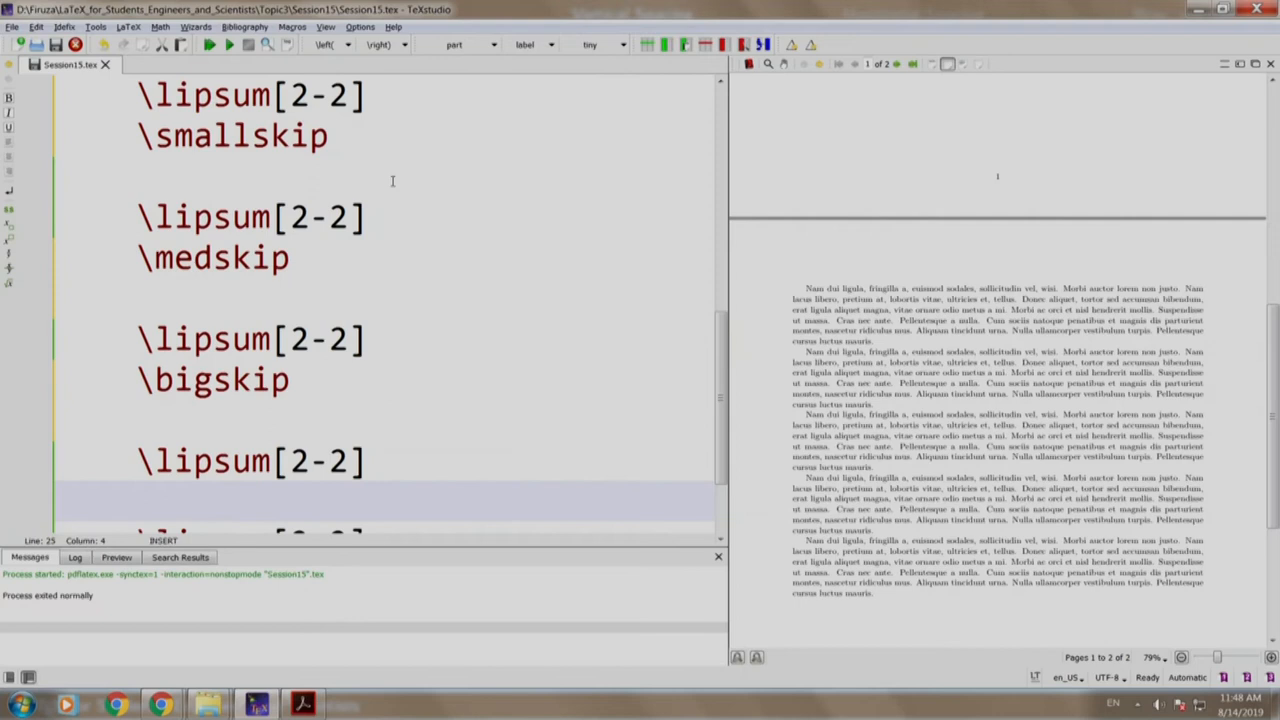
# - Add \vspace{20pt} before another paragraph and rebuild the preview to show the gaps
pyautogui.write('\\vspace{20')
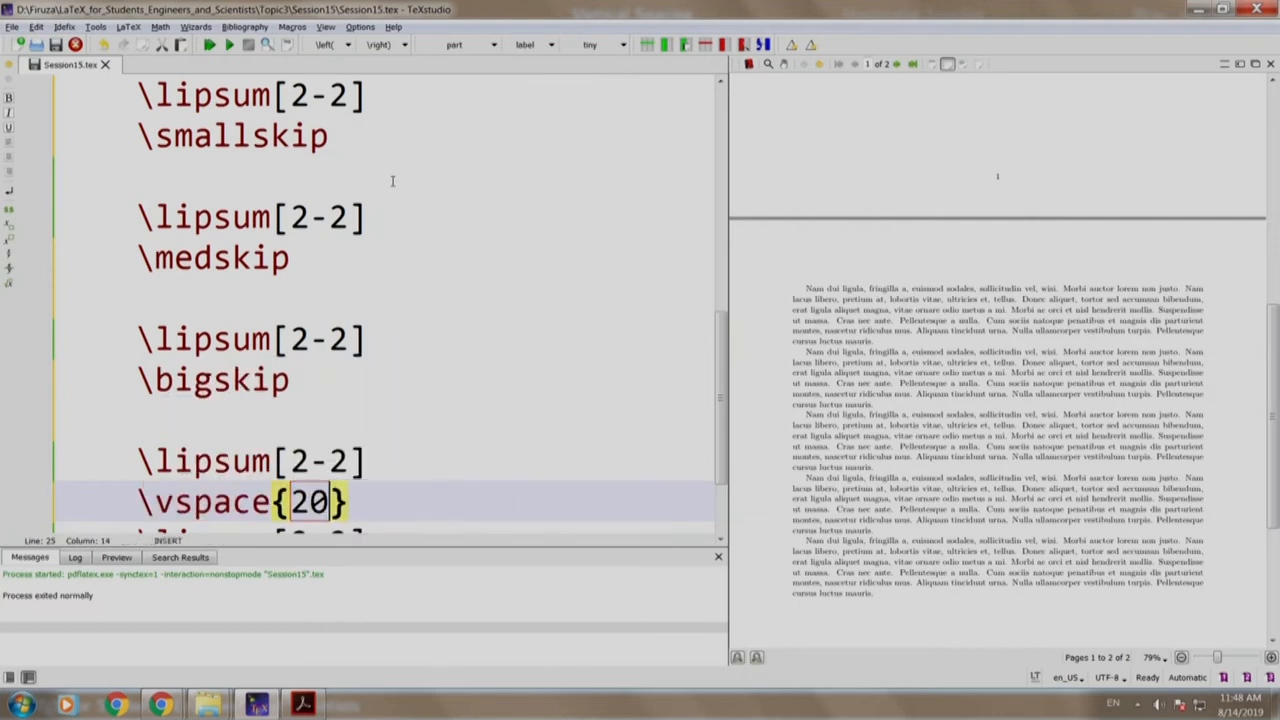
pyautogui.write('pt')
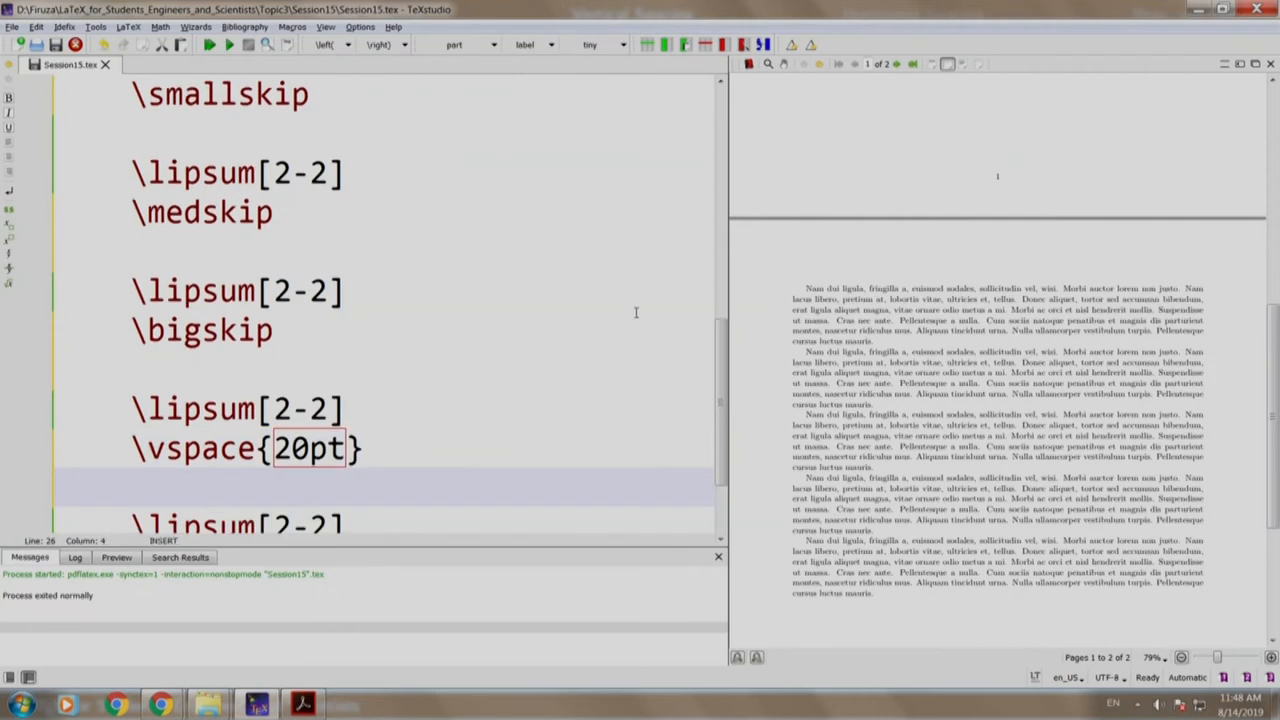
pyautogui.scroll(3)
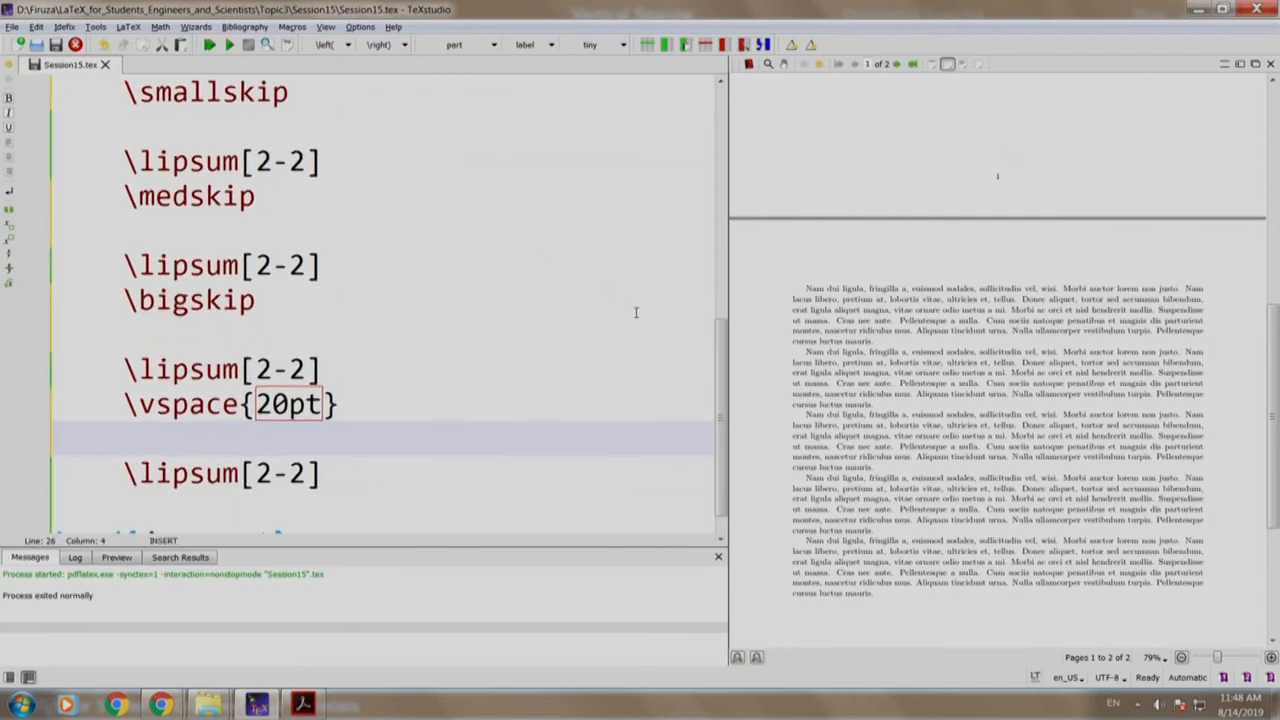
pyautogui.click(208, 44)
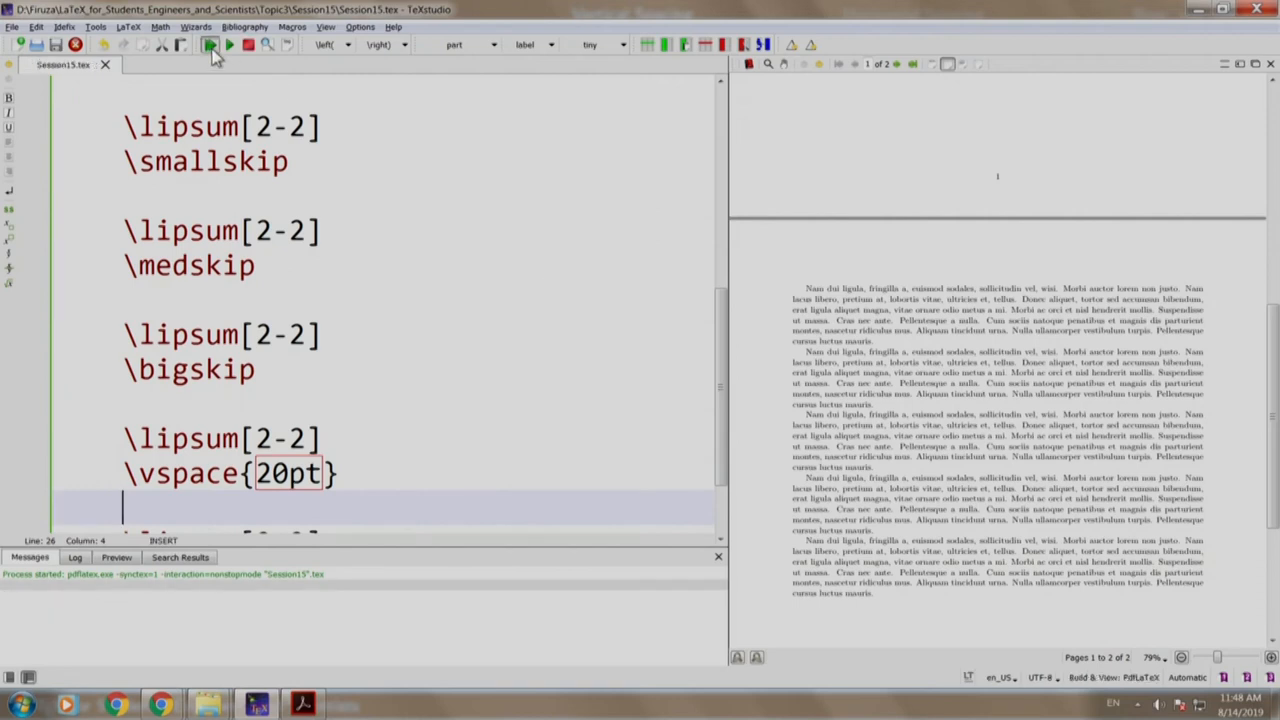
pyautogui.click(210, 44)
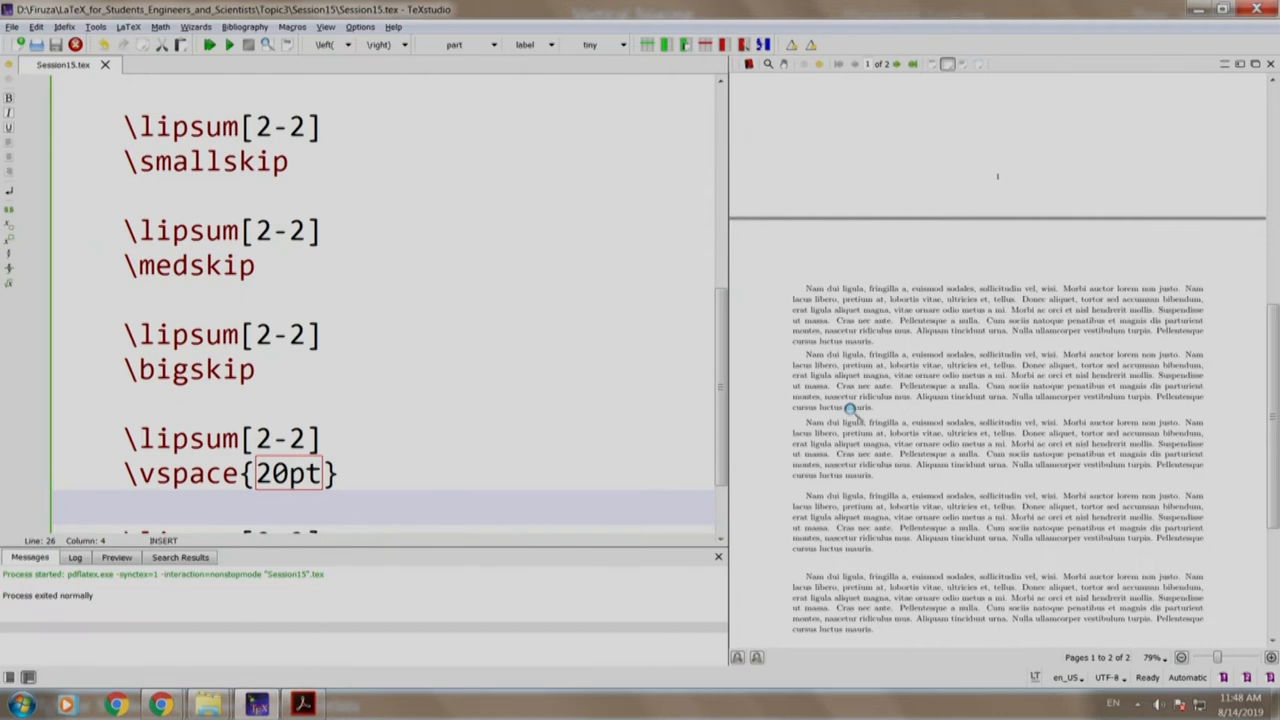
pyautogui.moveTo(820, 482)
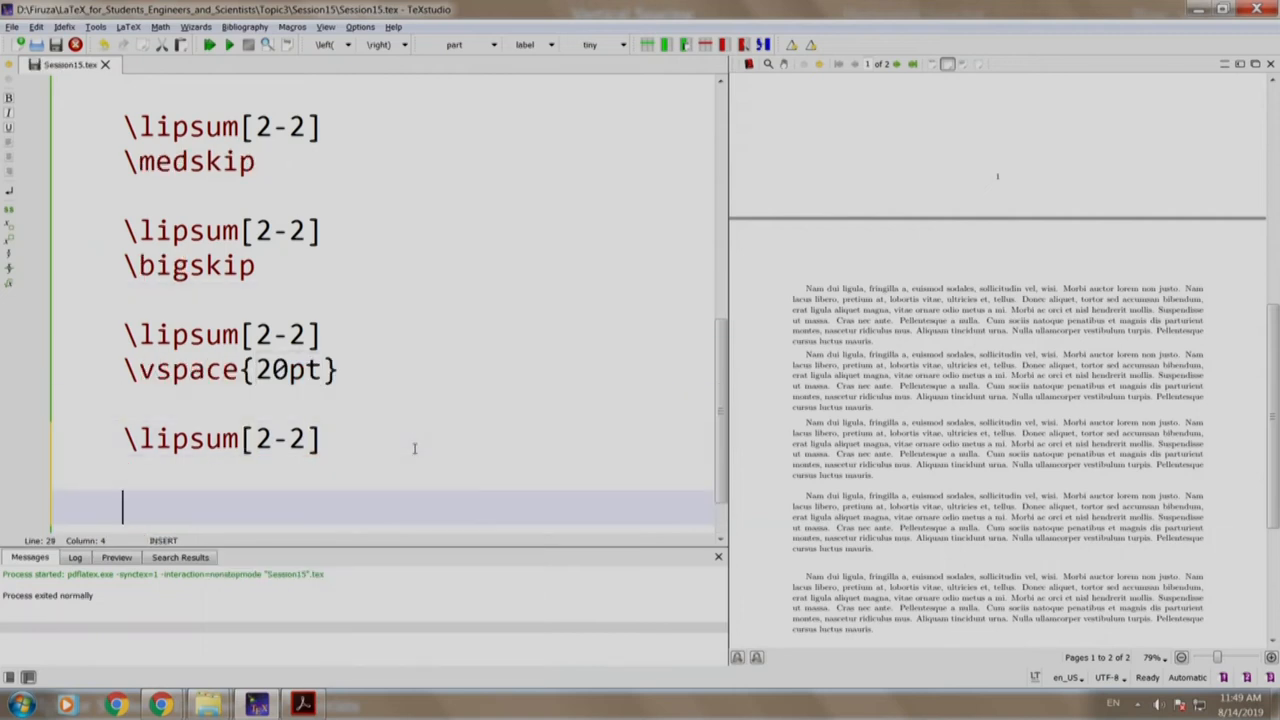
# - Add \pagebreak followed by three \lipsum[2-2] lines and rebuild to show the new page
pyautogui.write('\\pagebreak')
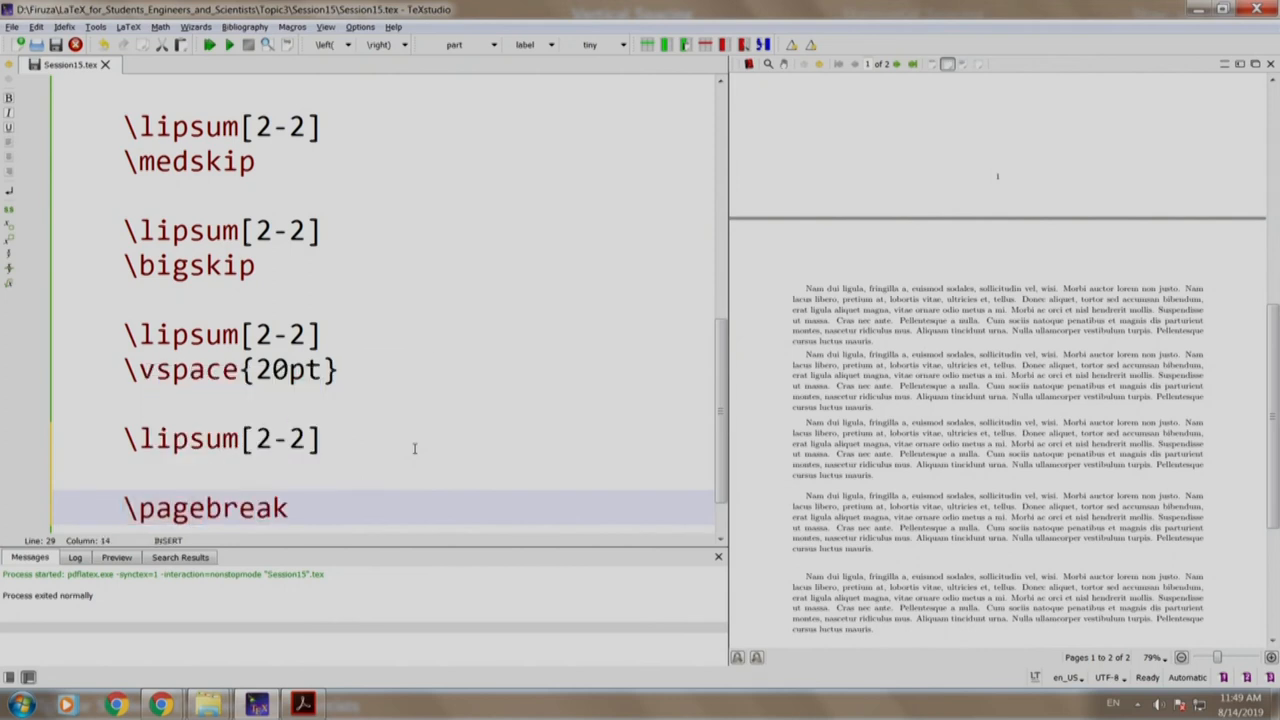
pyautogui.scroll(-3)
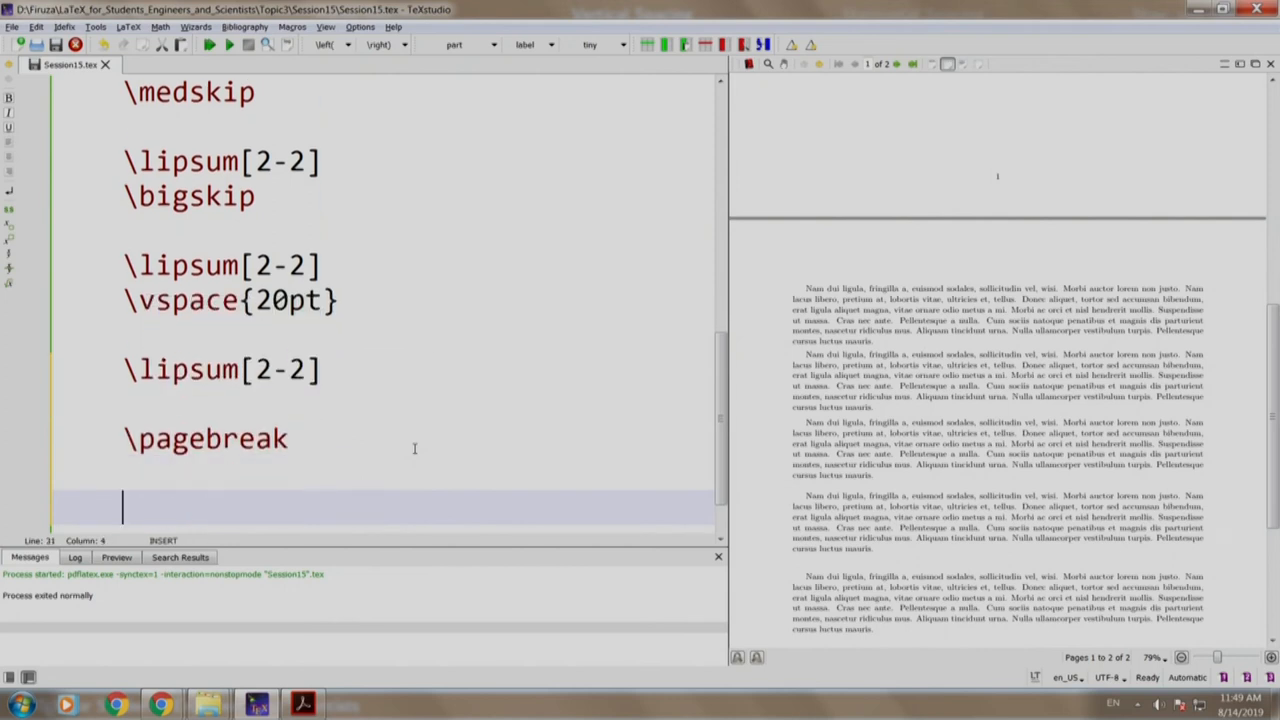
pyautogui.write('\\lipsum[2-2')
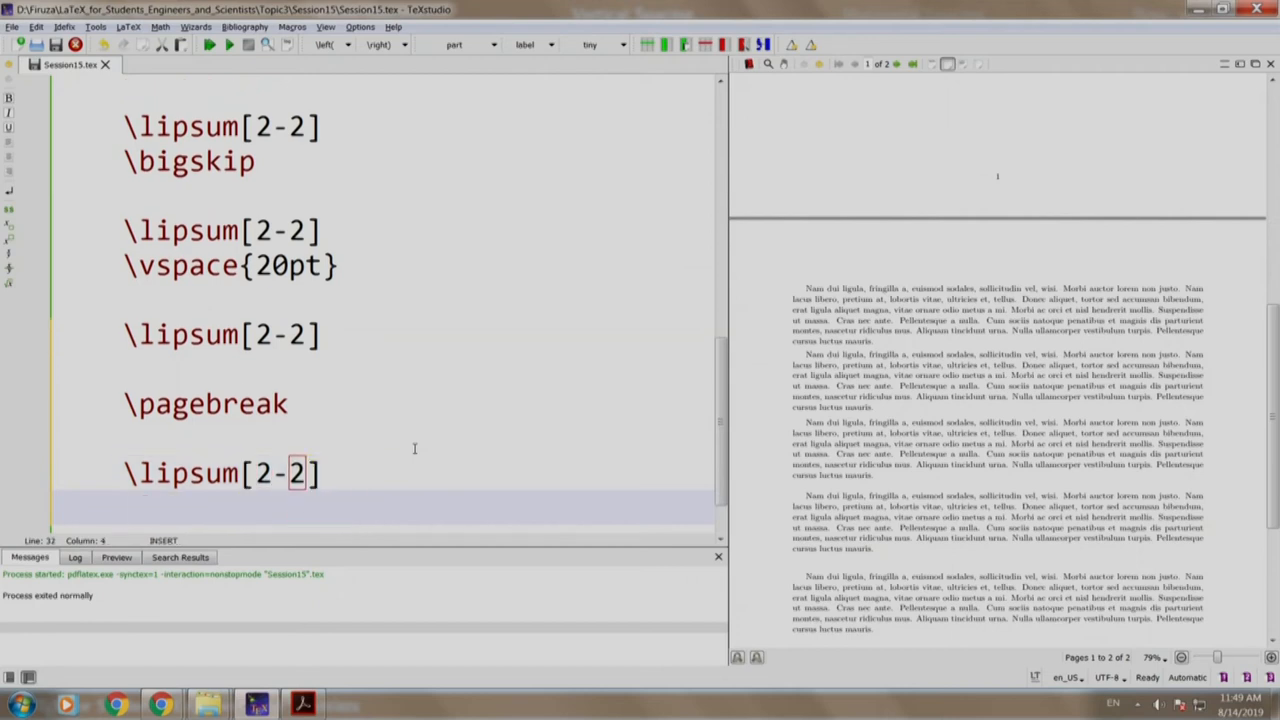
pyautogui.tripleClick(220, 472)
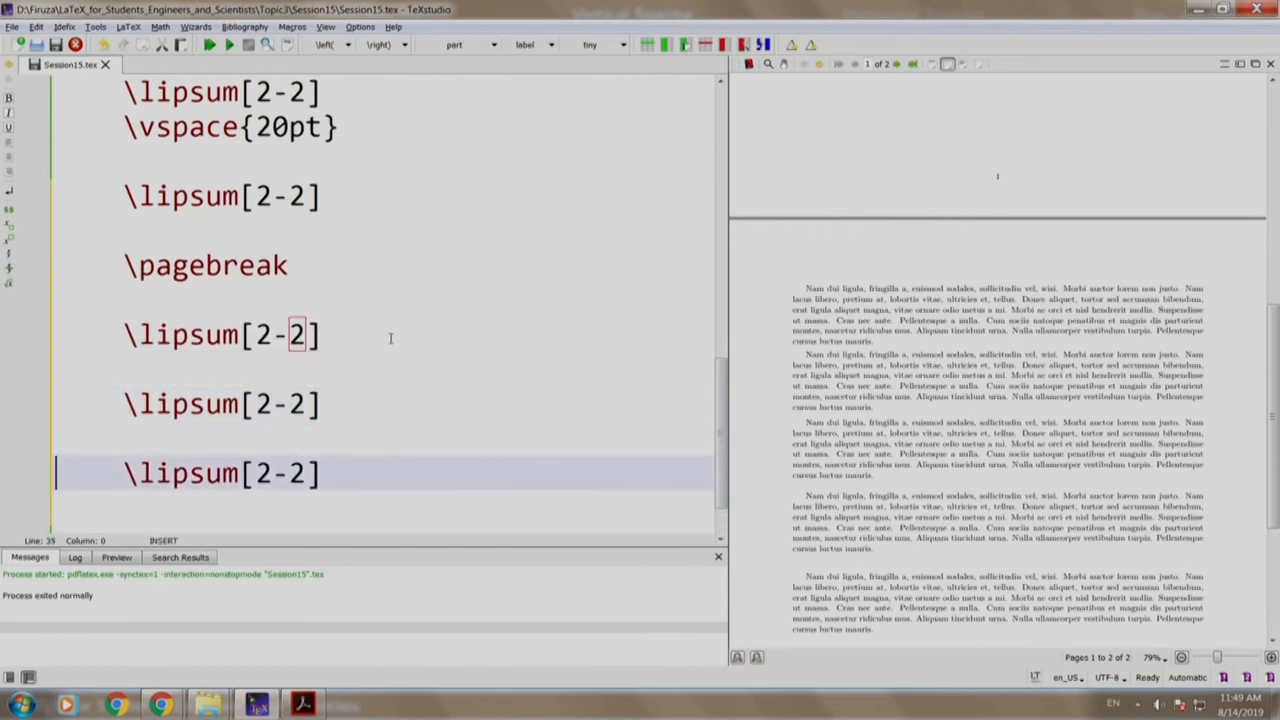
pyautogui.click(208, 44)
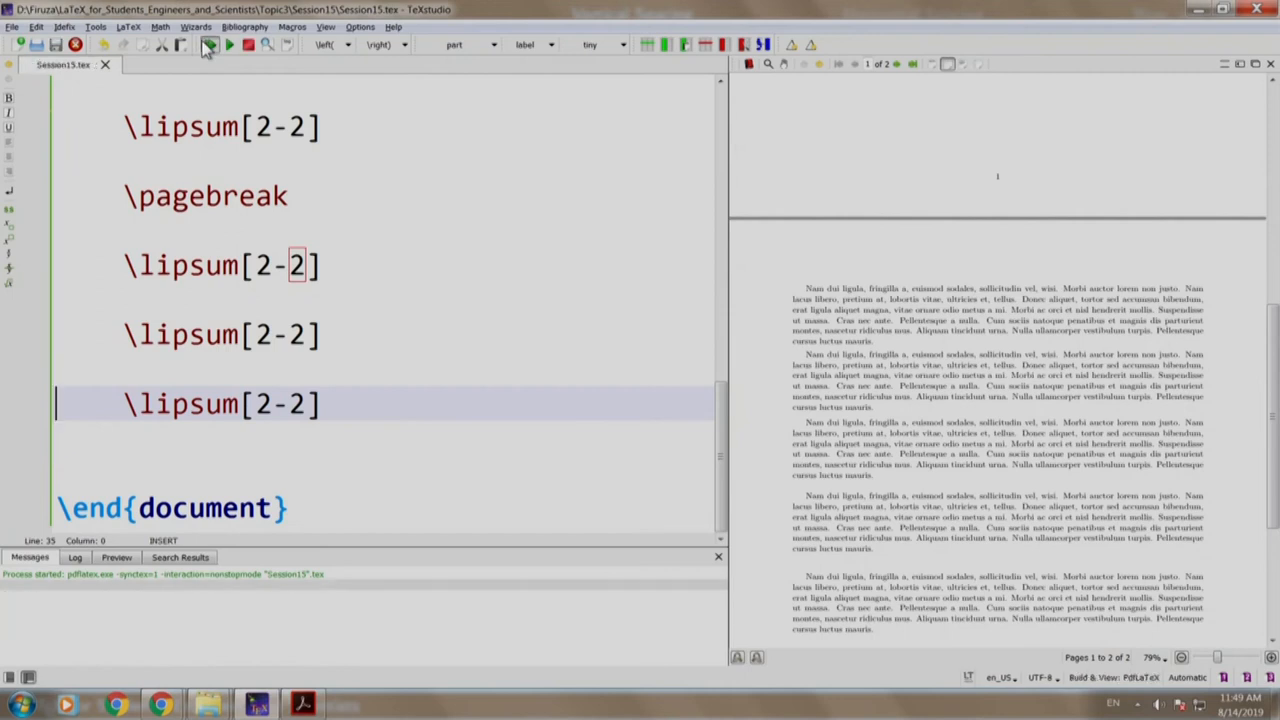
pyautogui.click(210, 44)
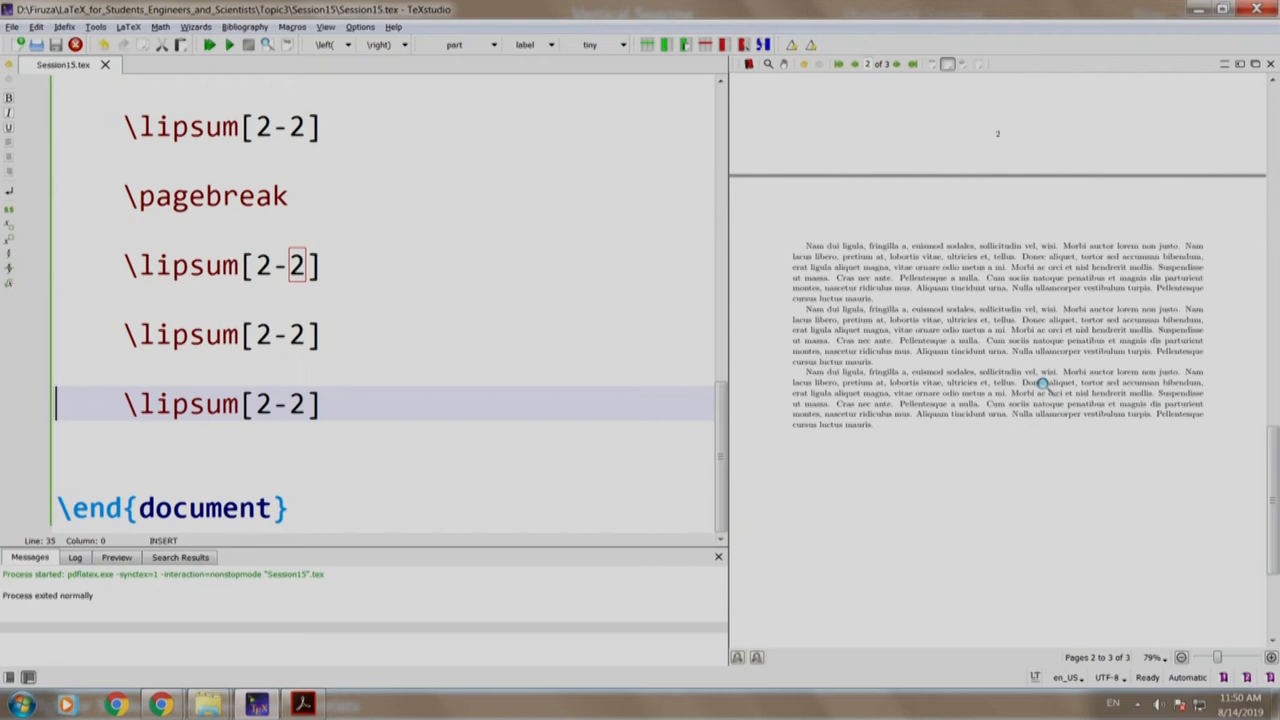
# - Insert \vfill after the first and second \lipsum[2-2] lines so the paragraphs spread down the page
pyautogui.click(220, 334)
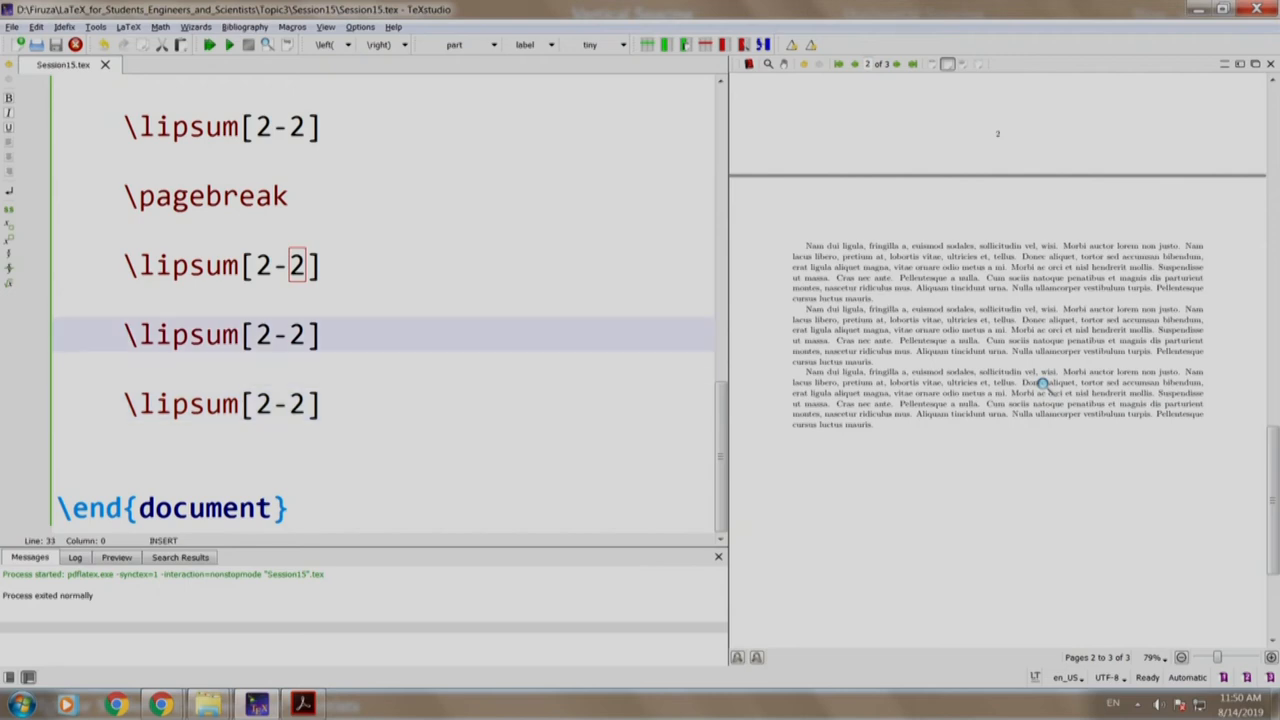
pyautogui.write('\\vfill')
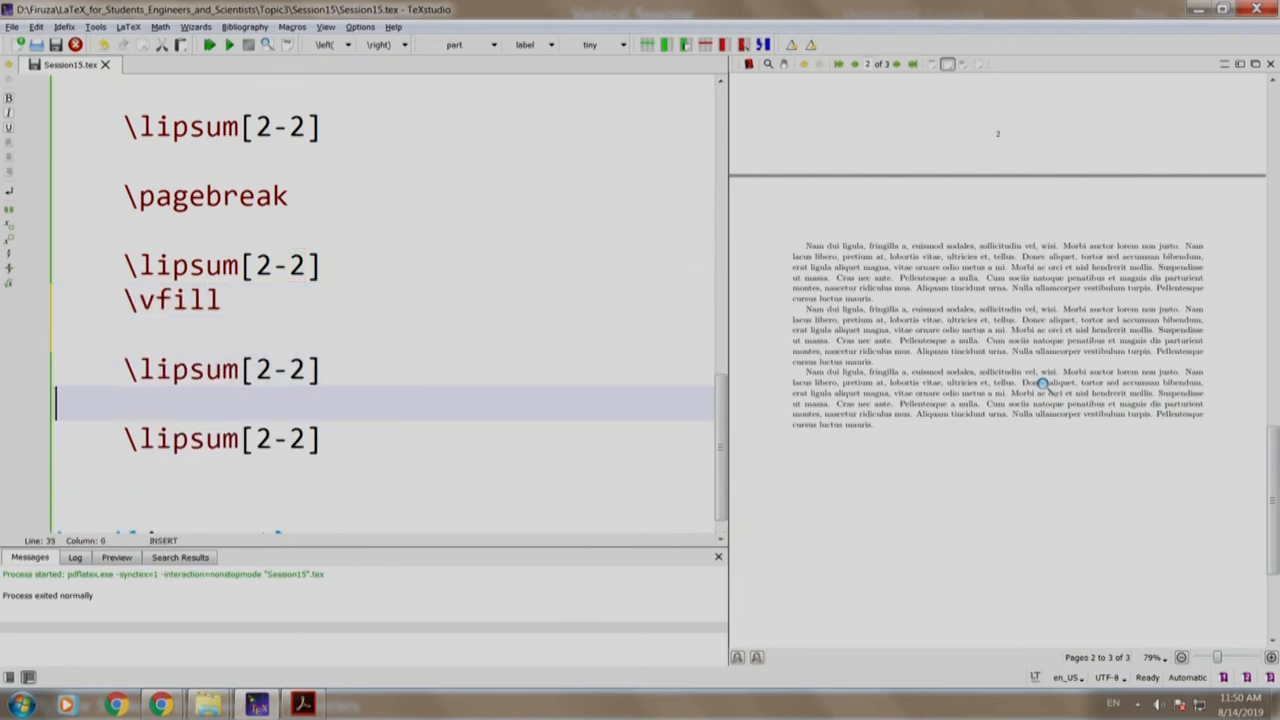
pyautogui.write('\\vfill')
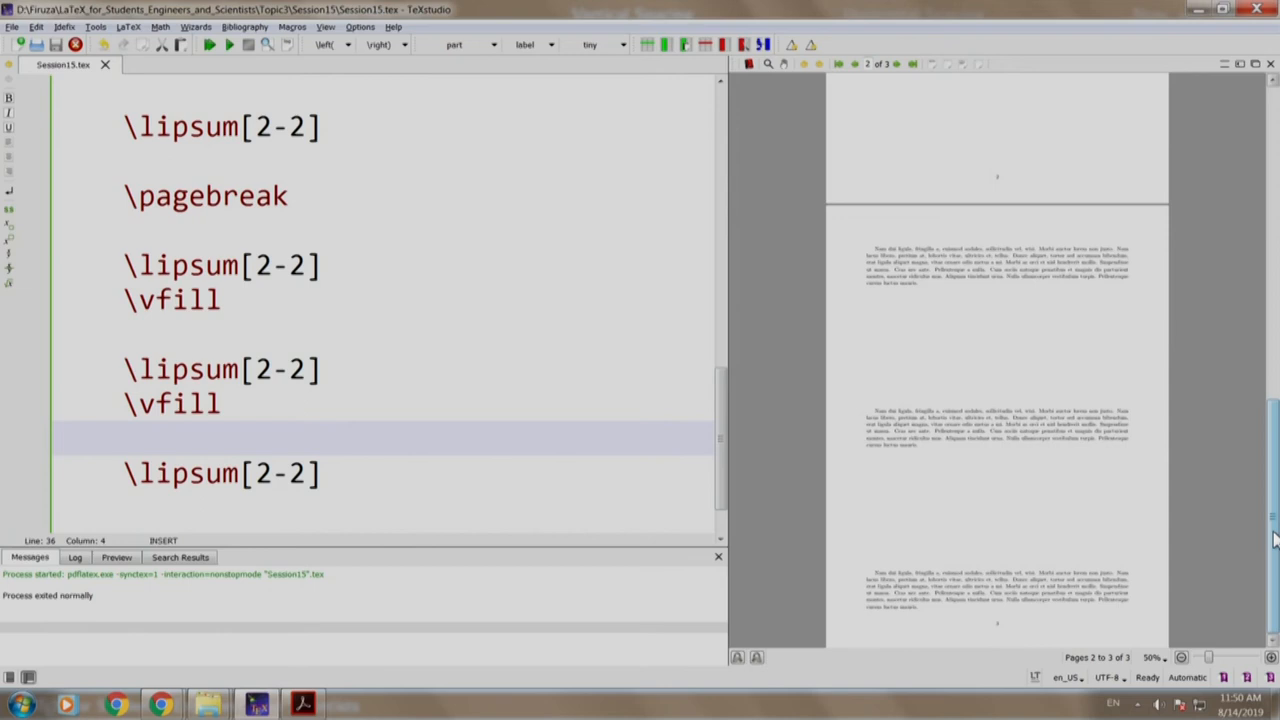
pyautogui.scroll(-3)
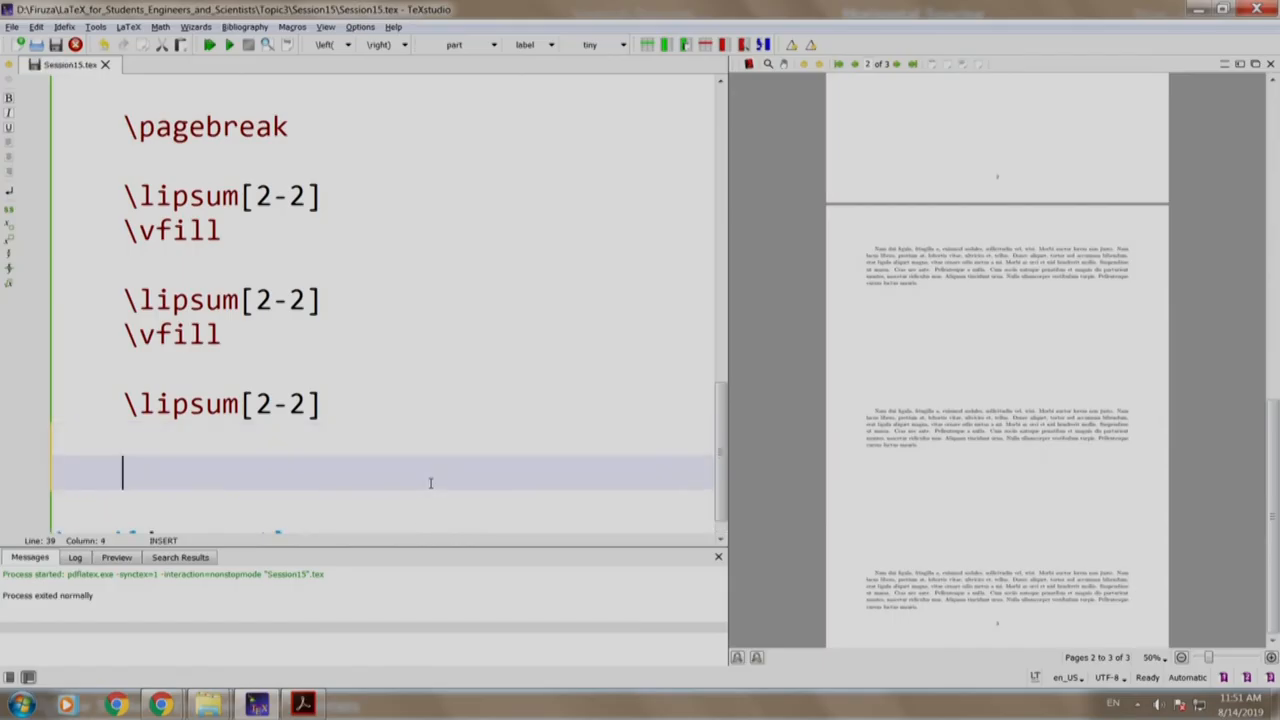
# - Add \pagebreak followed by three lines of \LaTeX Document \\
pyautogui.write('\\pagebreak')
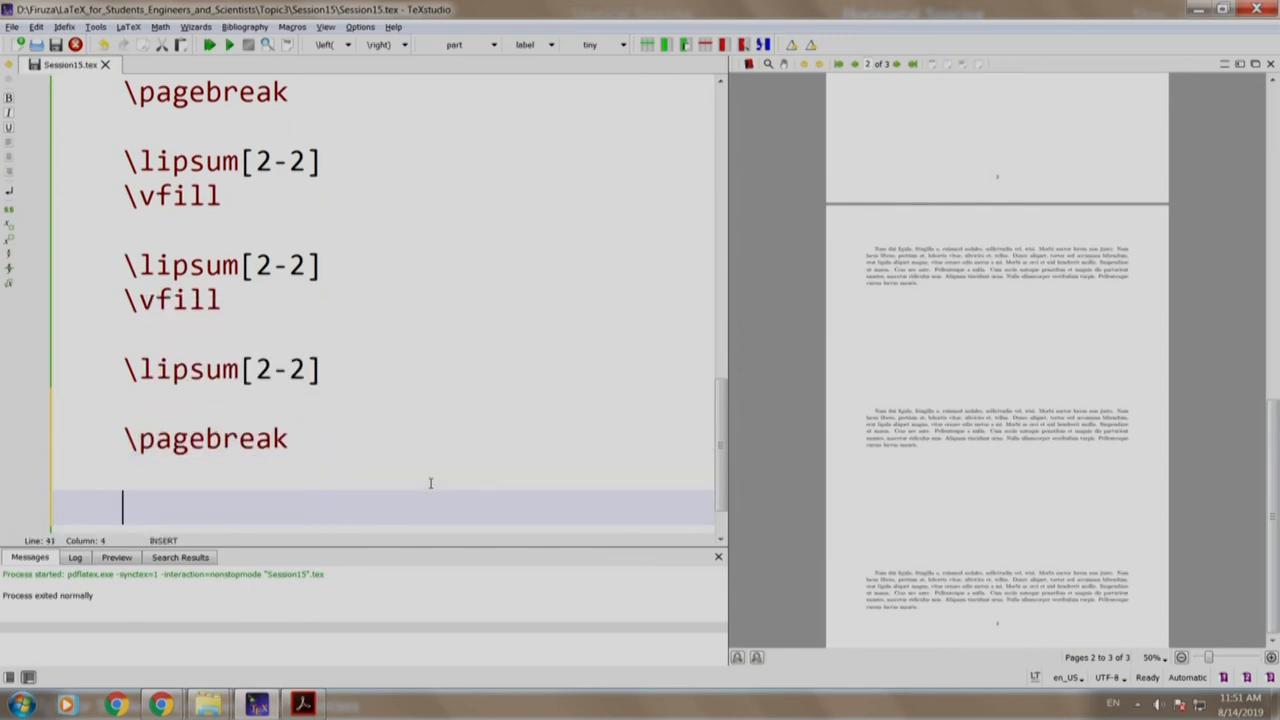
pyautogui.scroll(-3)
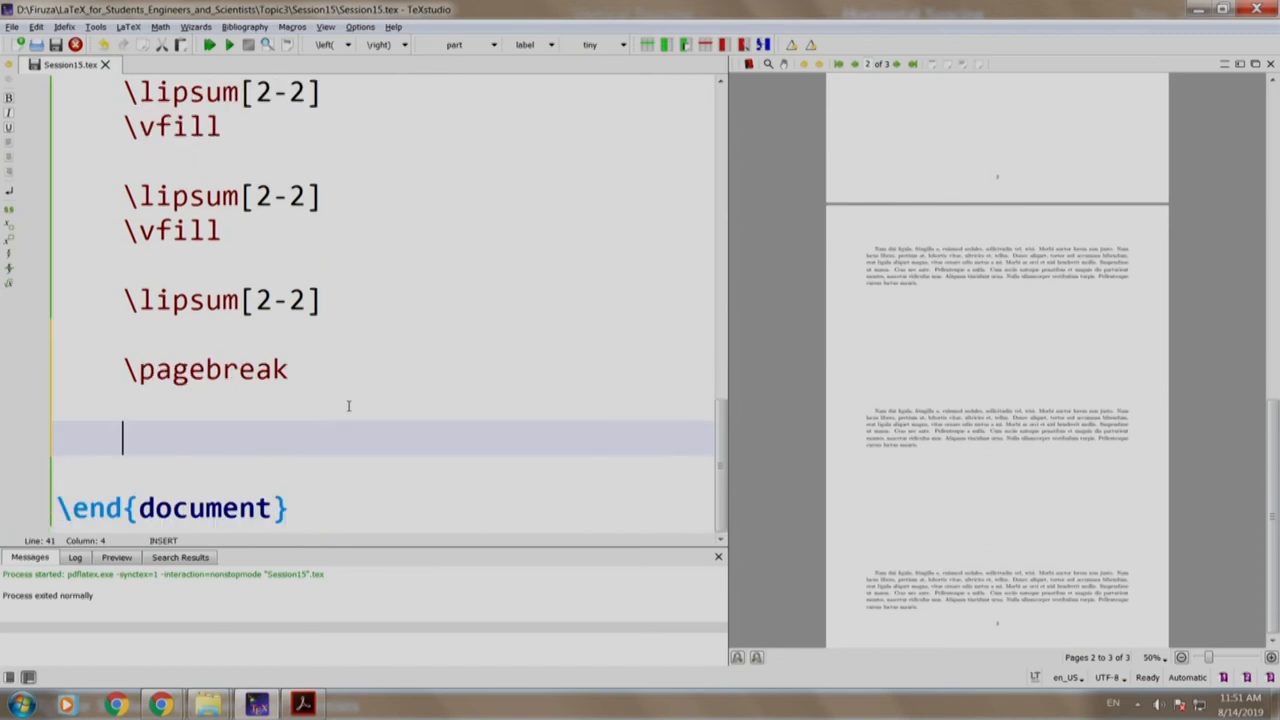
pyautogui.write('La')
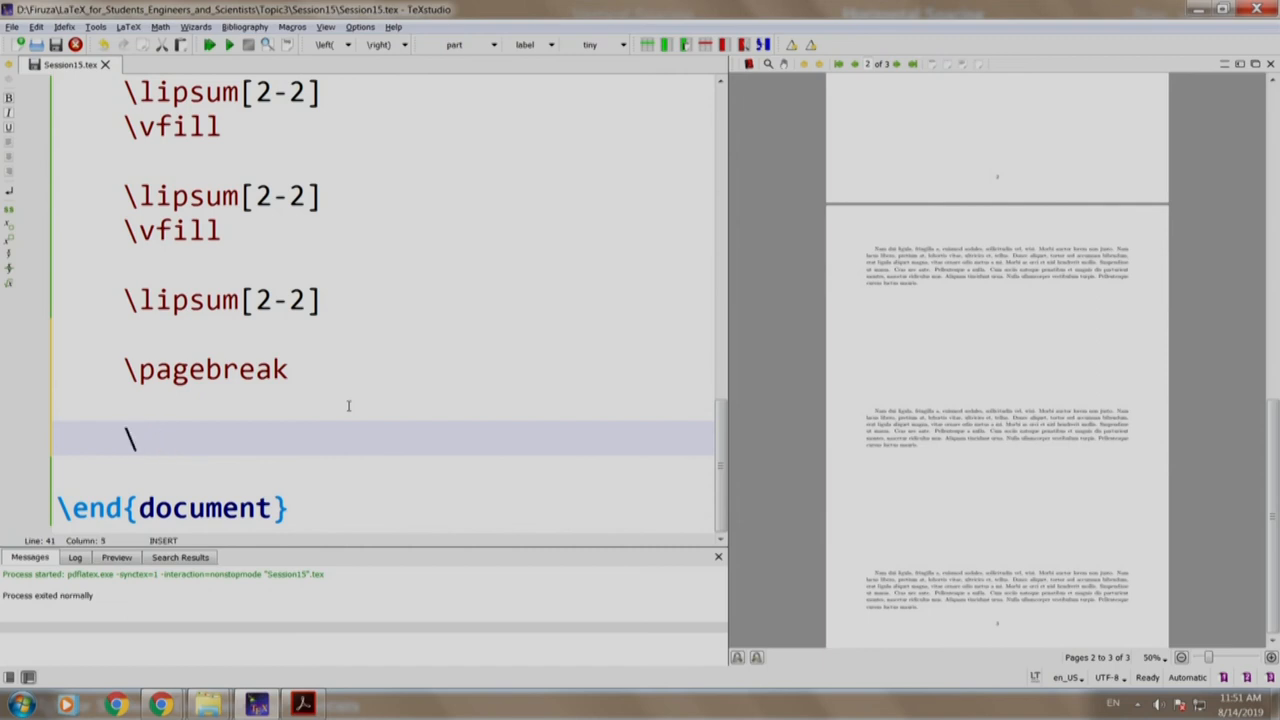
pyautogui.write('LaTeX')
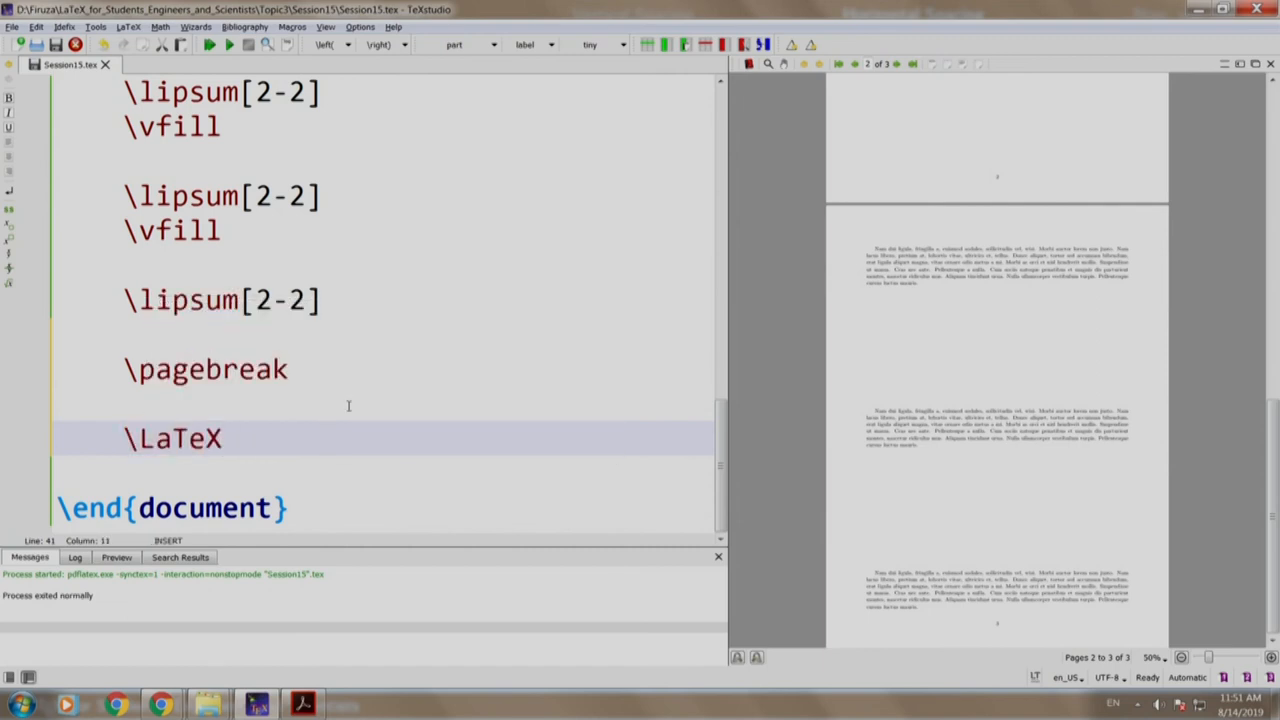
pyautogui.write('Documenm')
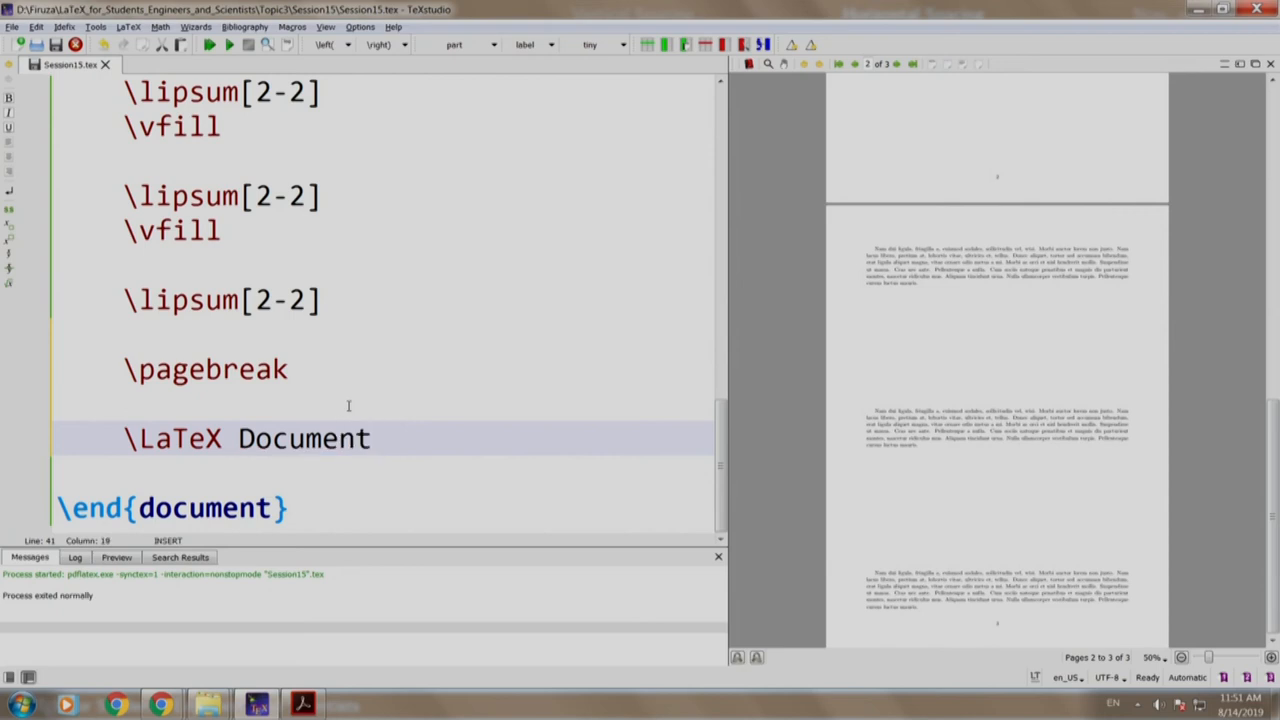
pyautogui.write('\\\\')
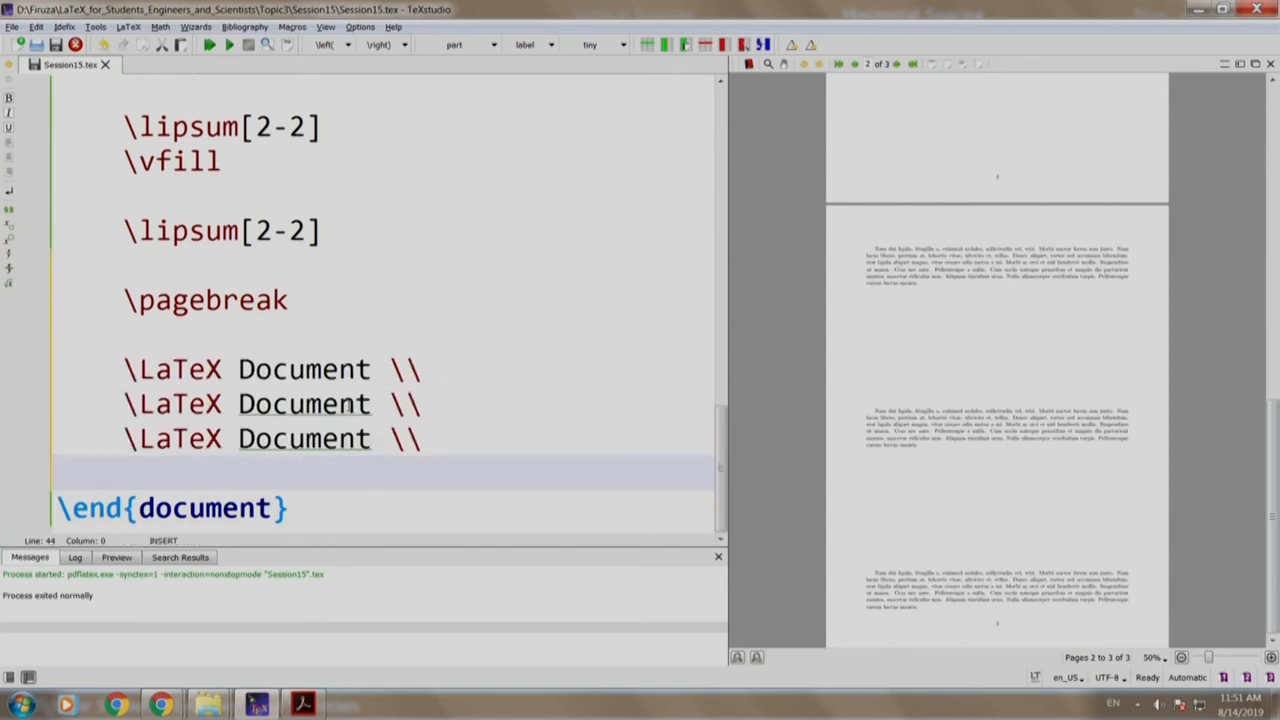
# - Rebuild the PDF and zoom in on the LaTeX Document lines on the last page
pyautogui.click(210, 44)
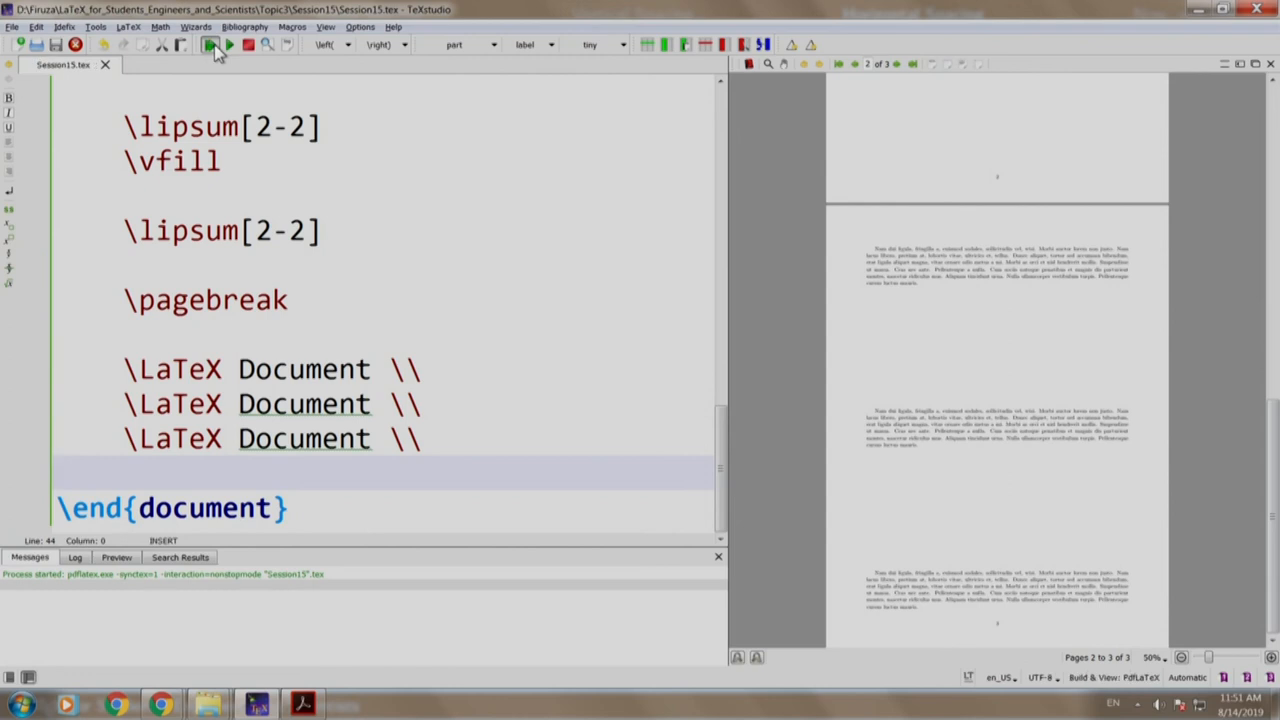
pyautogui.click(208, 44)
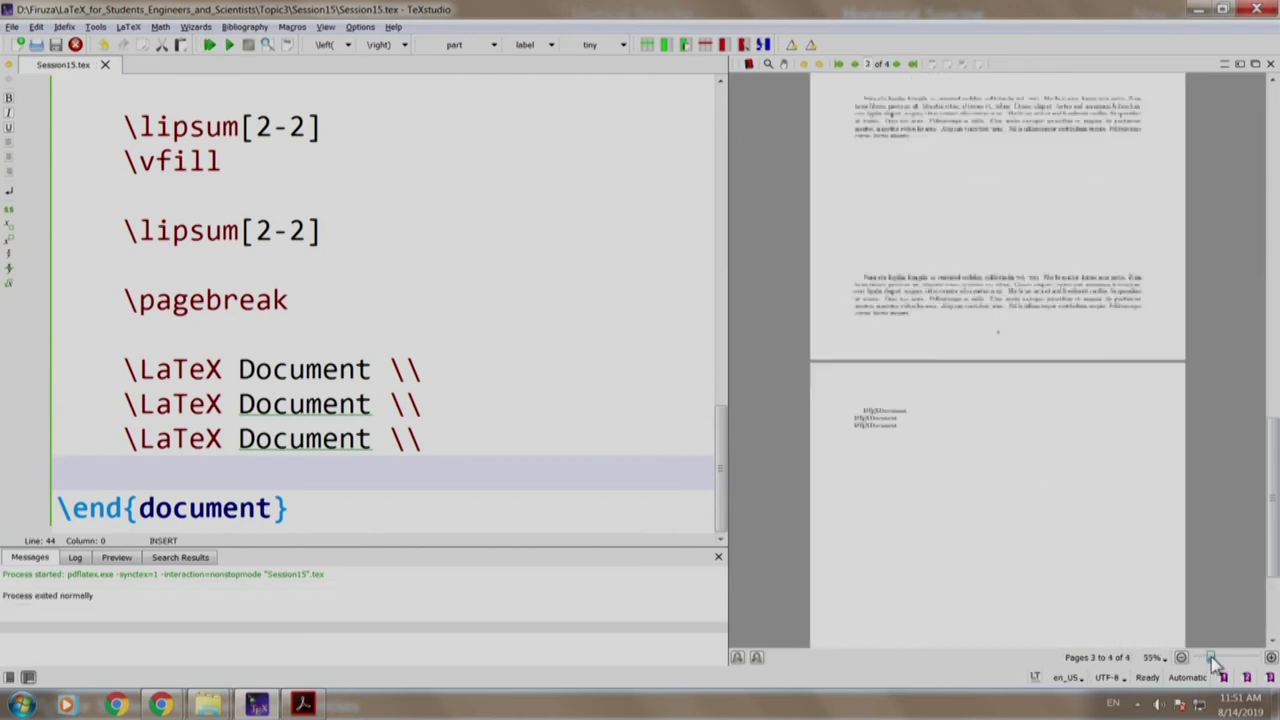
pyautogui.click(1210, 656)
pyautogui.write('\\')
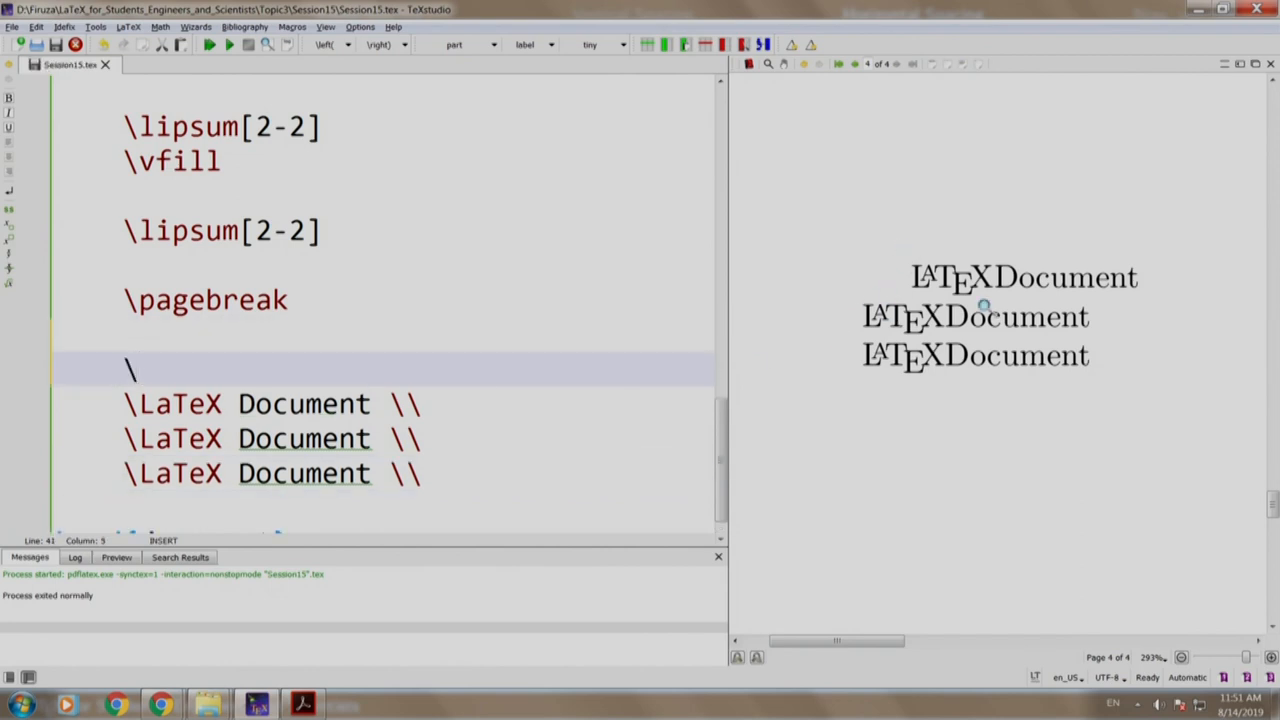
# - Add \noindent before the three LaTeX Document lines and rebuild so they start flush left
pyautogui.write('noindent')
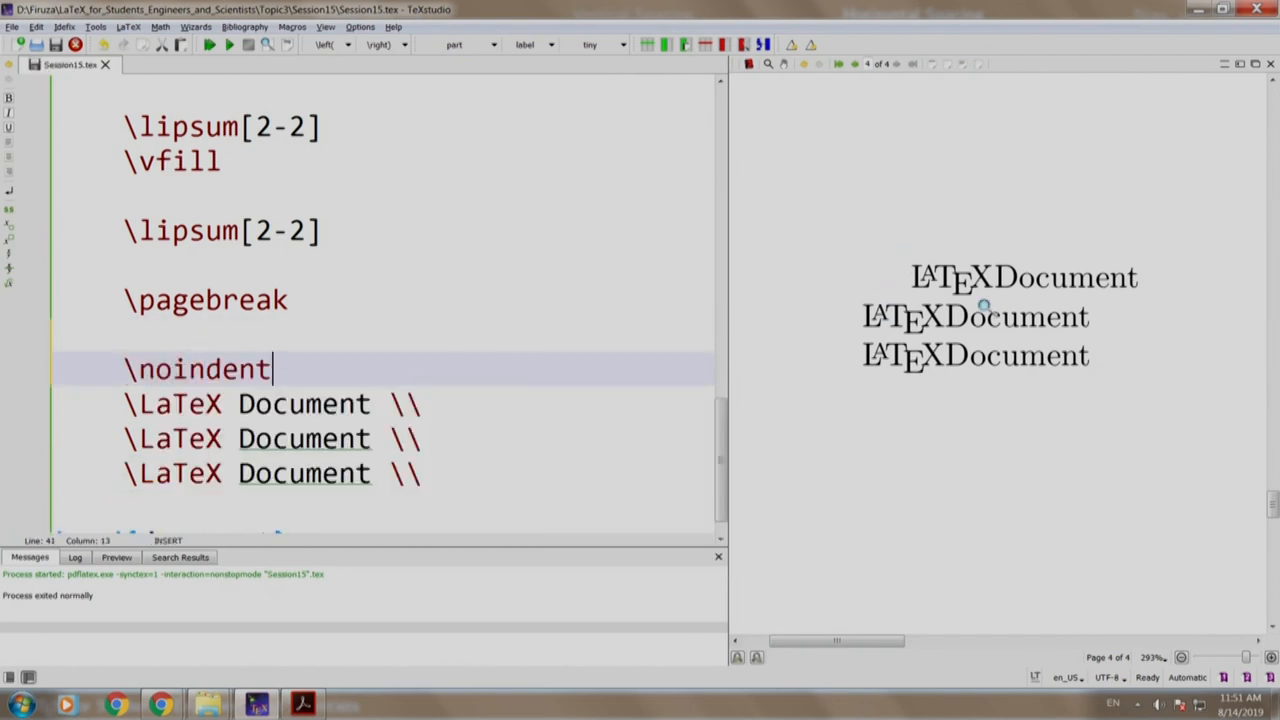
pyautogui.click(210, 44)
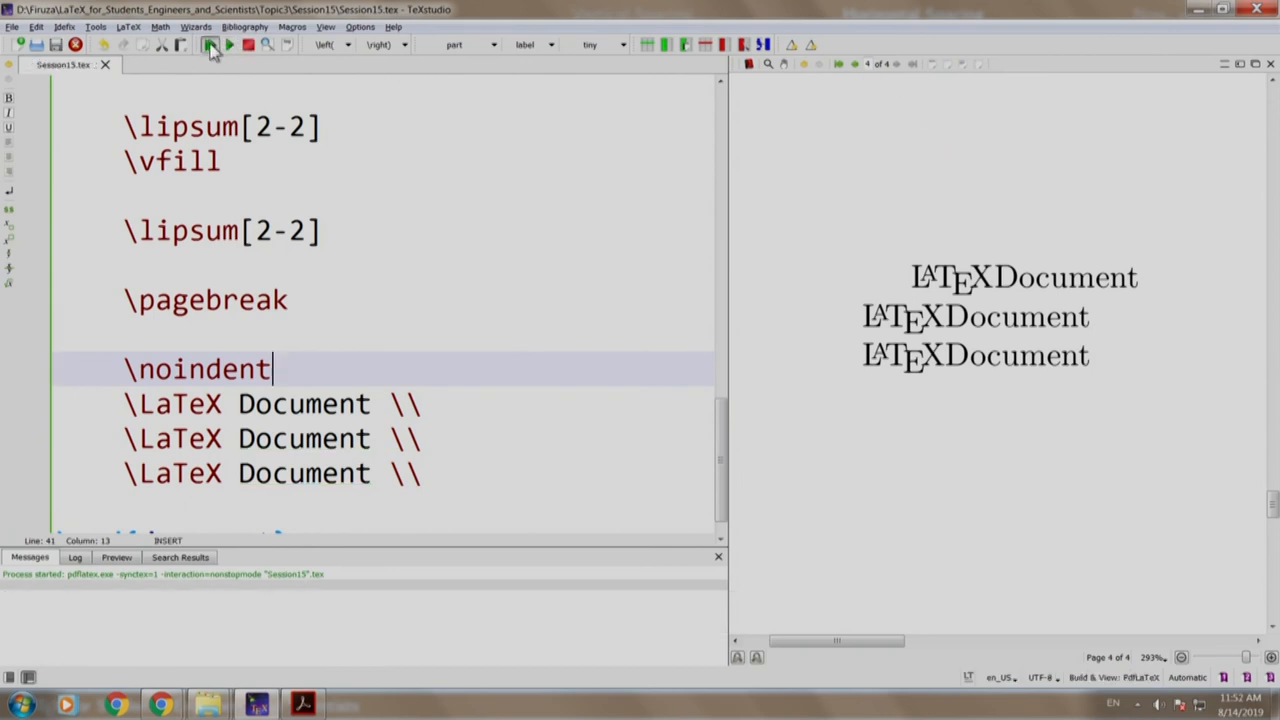
pyautogui.click(210, 44)
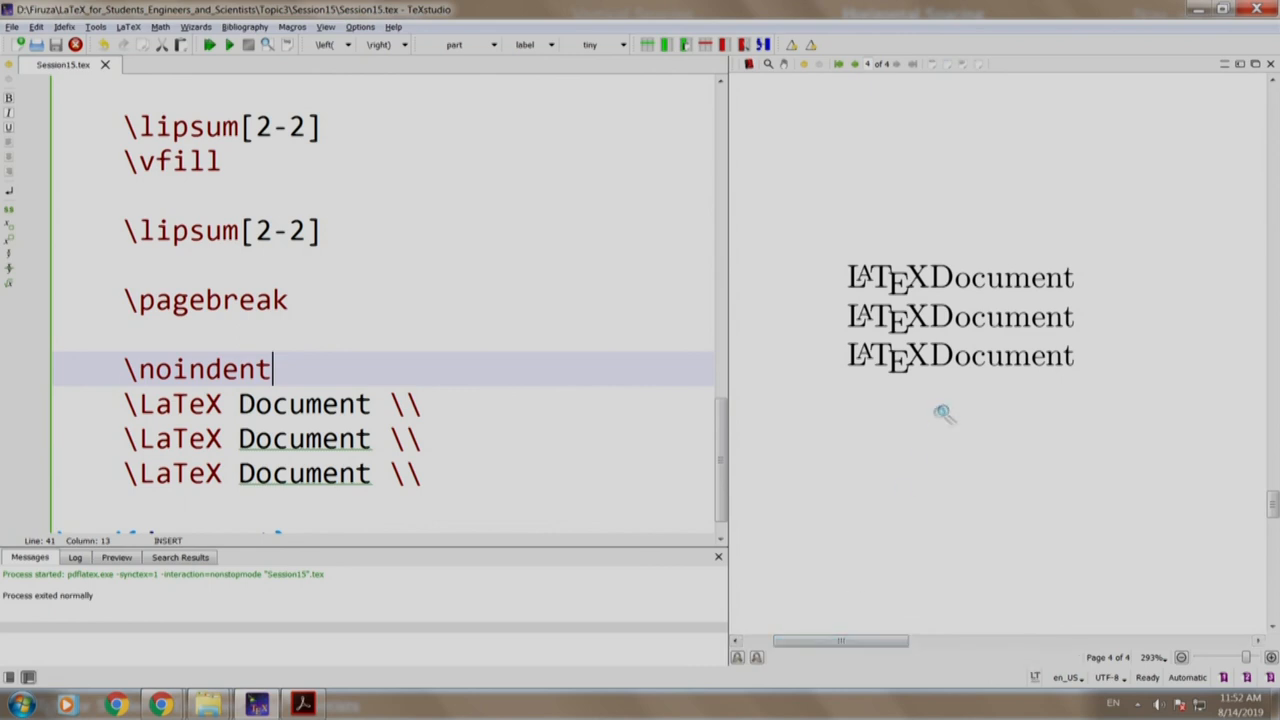
pyautogui.moveTo(1068, 168)
pyautogui.write(' \\,')
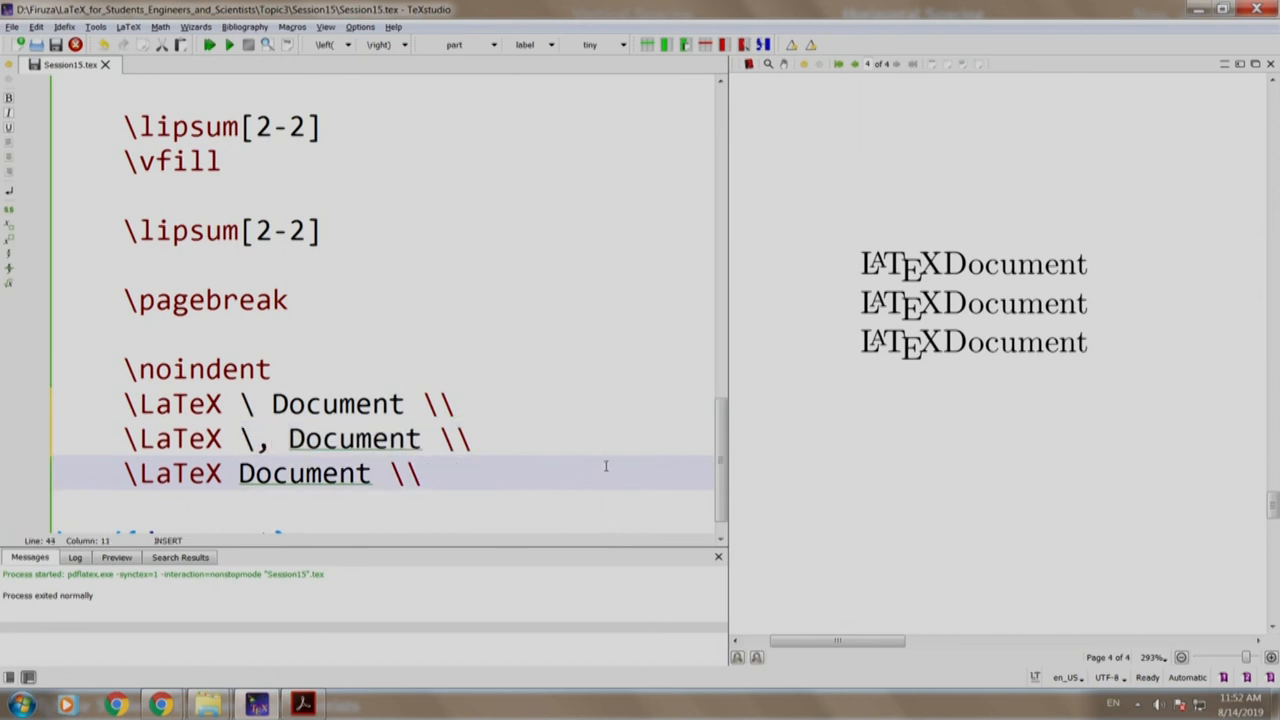
# - Separate \LaTeX and Document with "\ ", "\," and \hfill on the three lines and recompile
pyautogui.write('\\hfill')
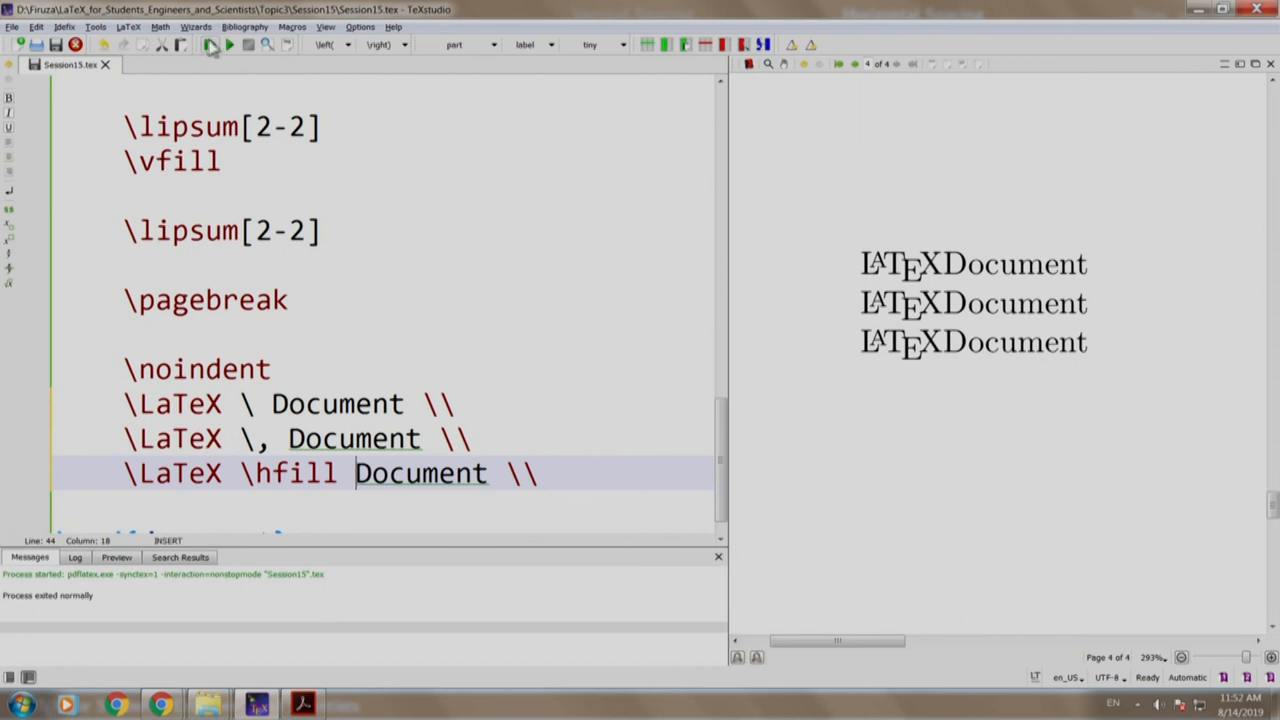
pyautogui.click(210, 44)
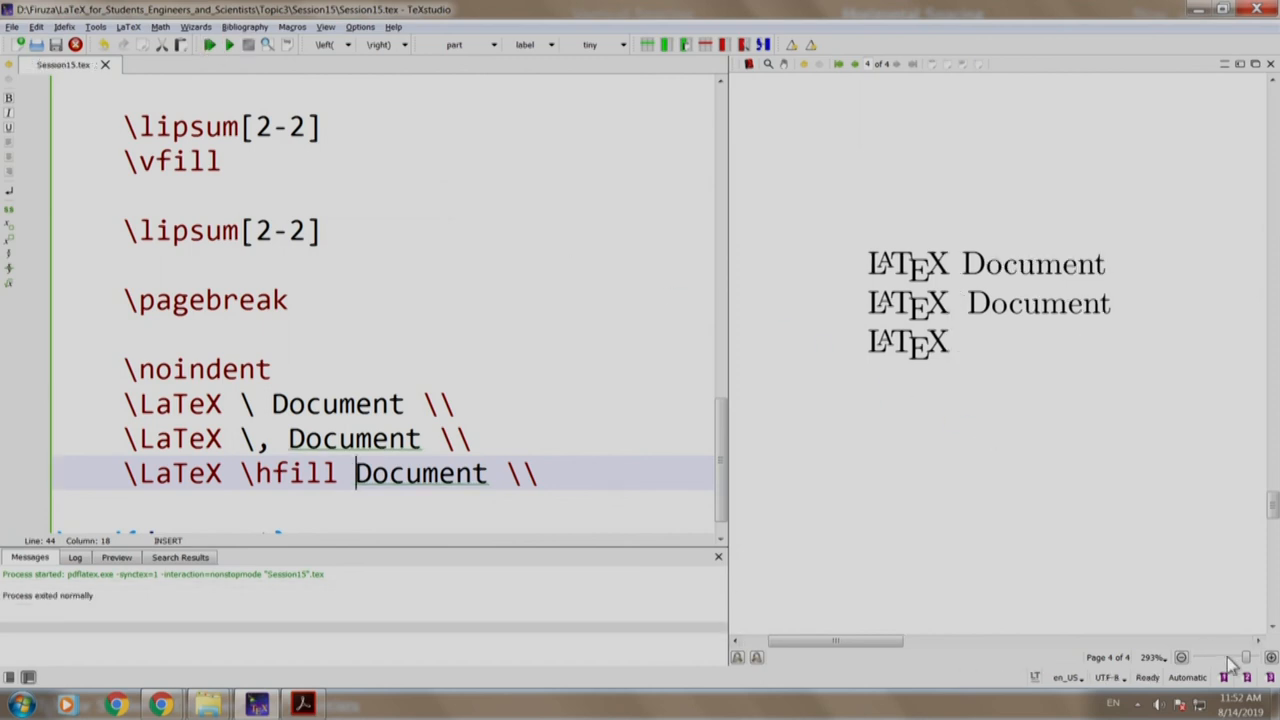
pyautogui.moveTo(958, 270)
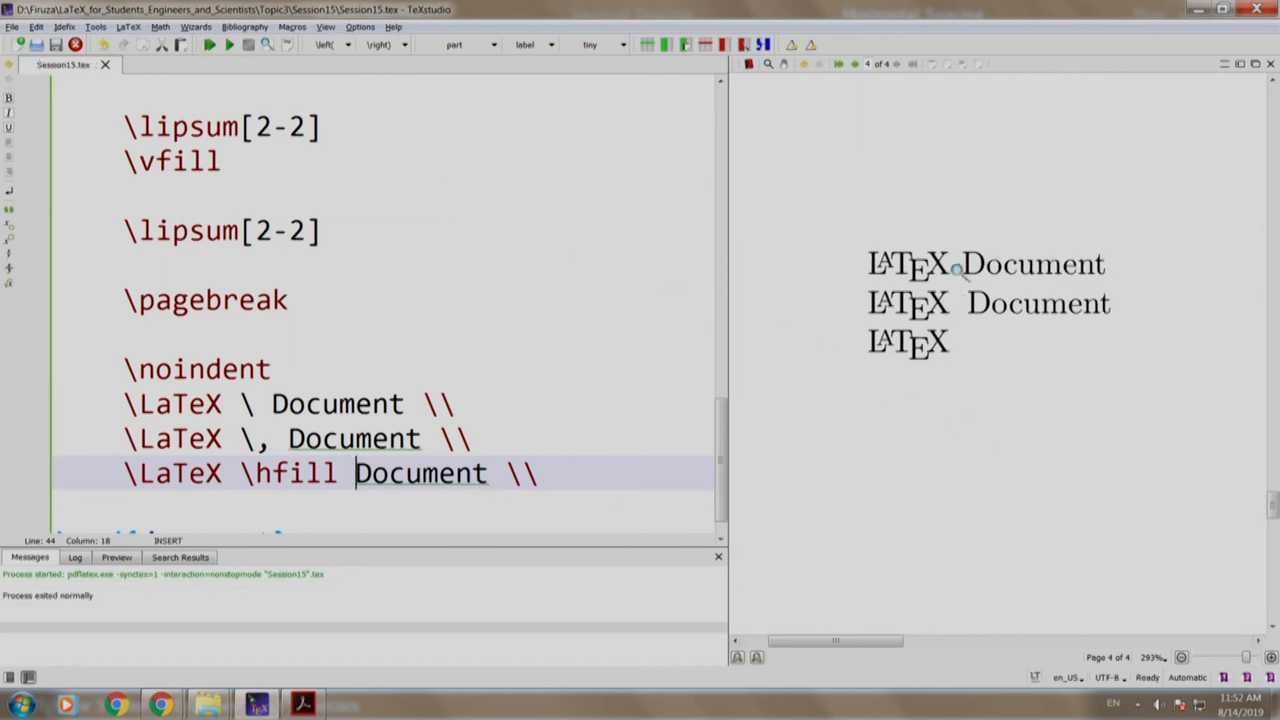